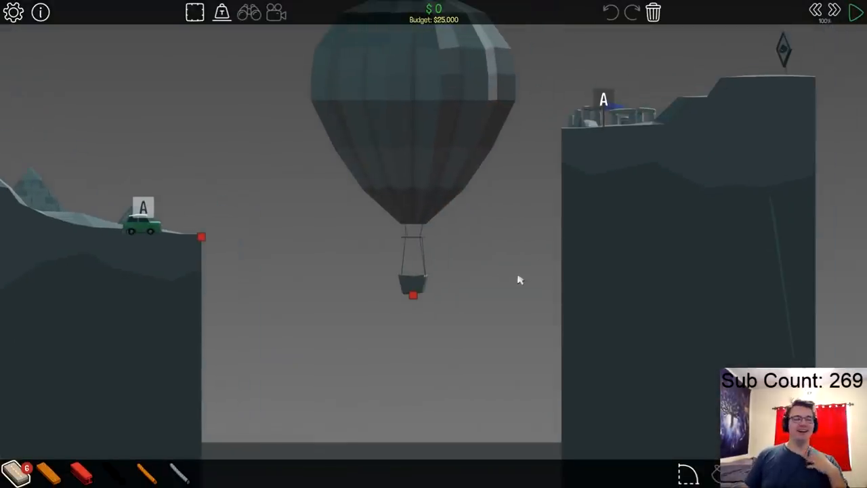
pyautogui.moveTo(68, 447)
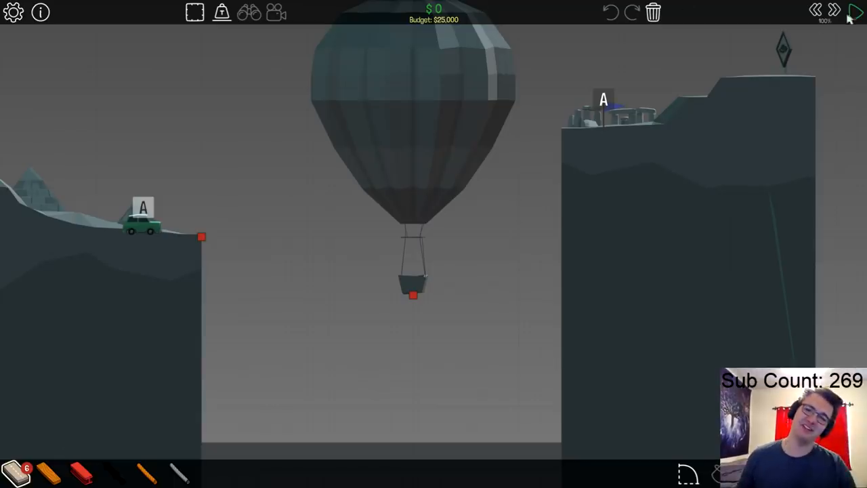
# Test the design, watch it fail, and return to building after Level Failed.
pyautogui.click(856, 12)
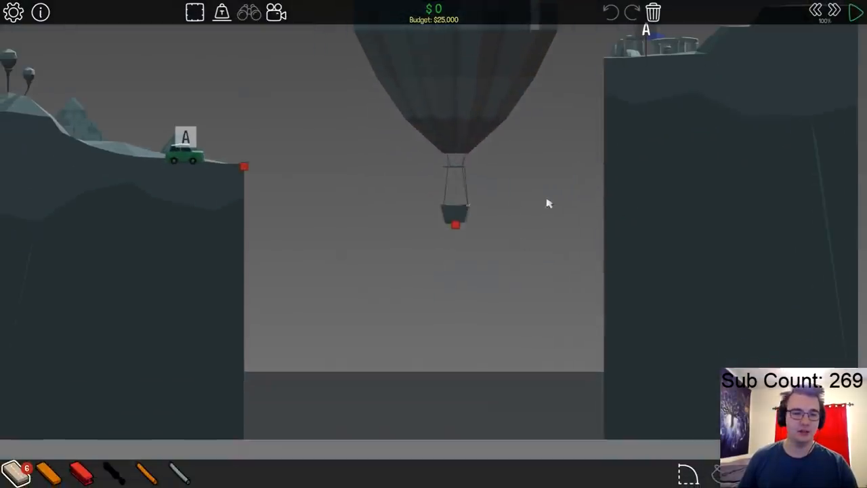
pyautogui.moveTo(244, 168); pyautogui.dragTo(319, 202)
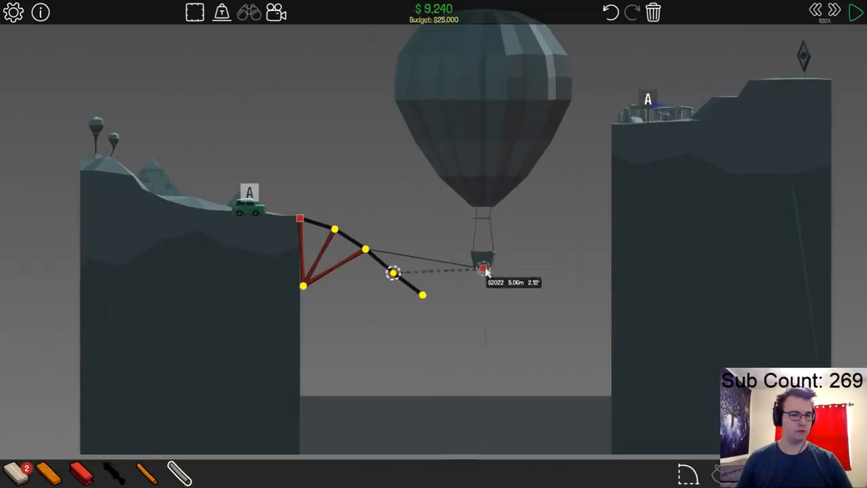
pyautogui.click(857, 13)
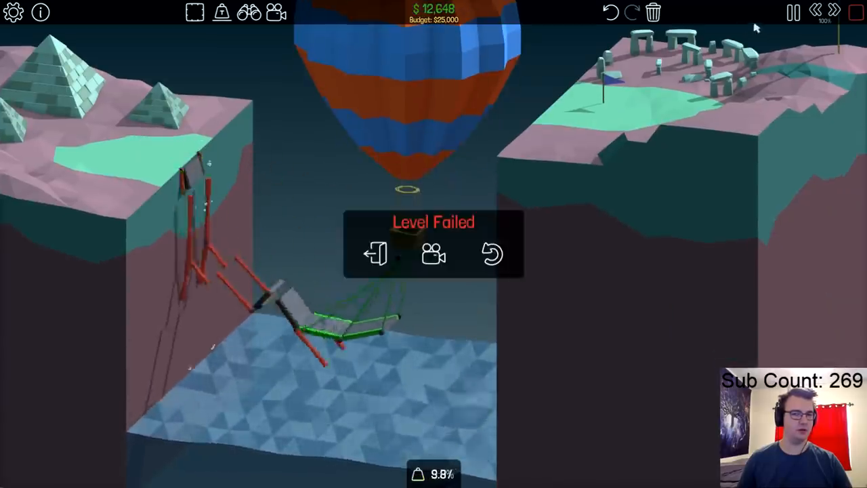
pyautogui.click(493, 253)
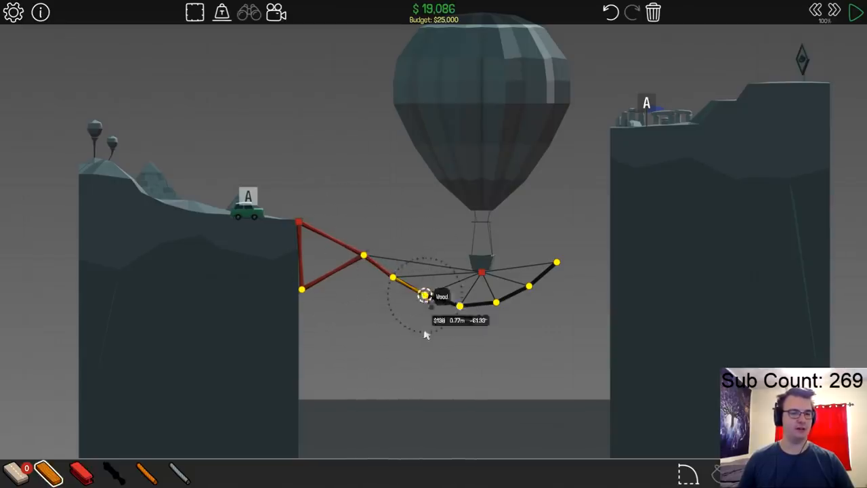
# Add road pieces under the balloon and brace the deck's right end with a small wood truss.
pyautogui.click(857, 12)
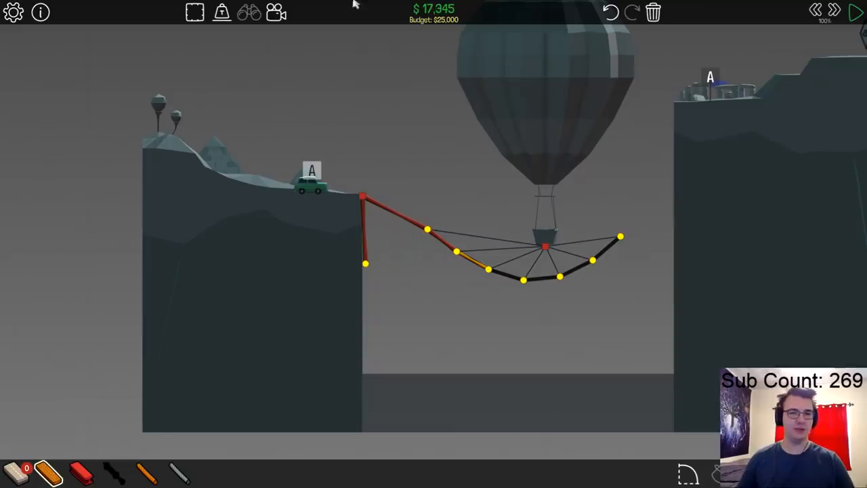
pyautogui.click(857, 12)
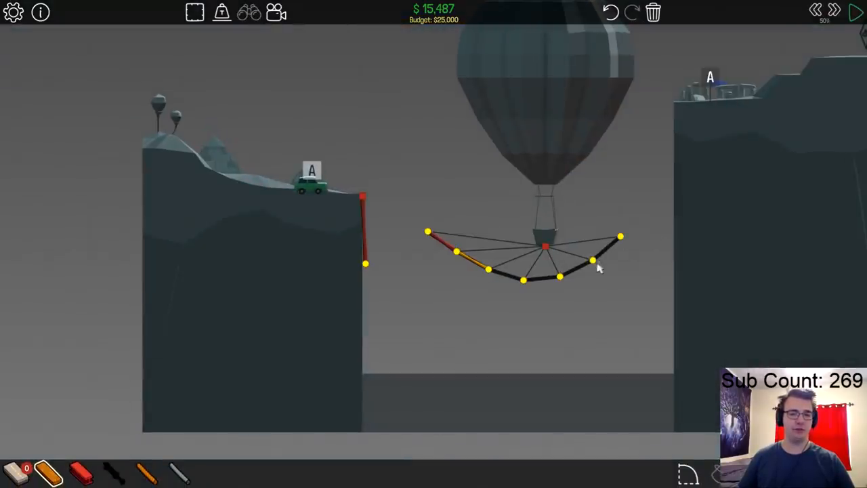
pyautogui.click(594, 260)
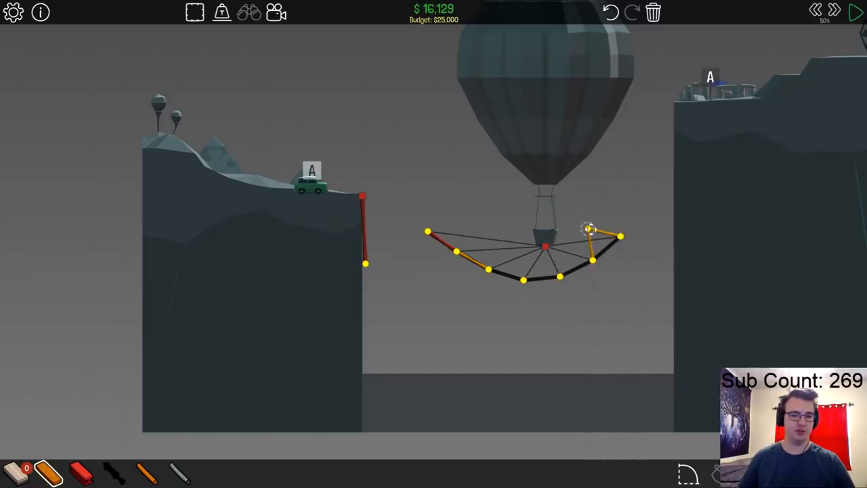
pyautogui.click(857, 11)
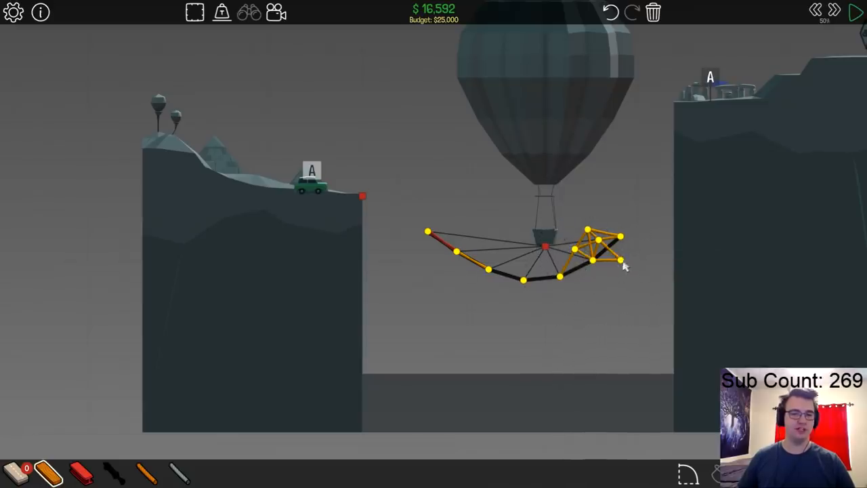
# Test the swing, then cable the balloon to the deck's right end and extend its left side.
pyautogui.click(857, 11)
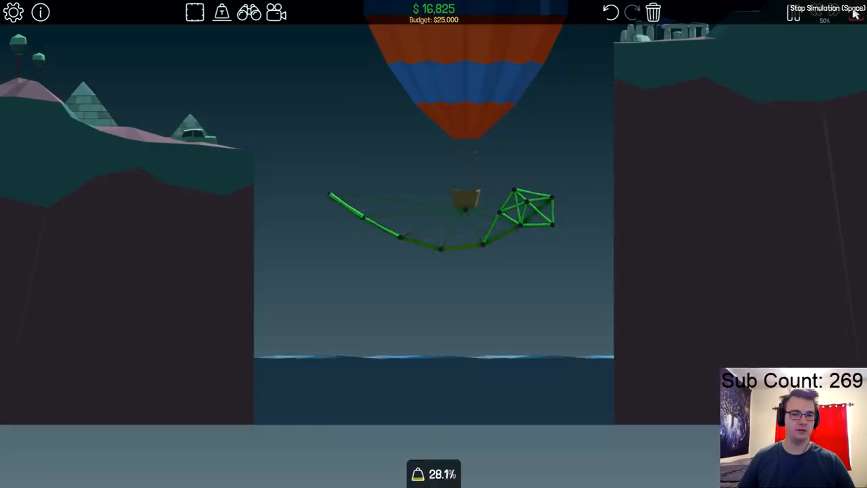
pyautogui.click(855, 12)
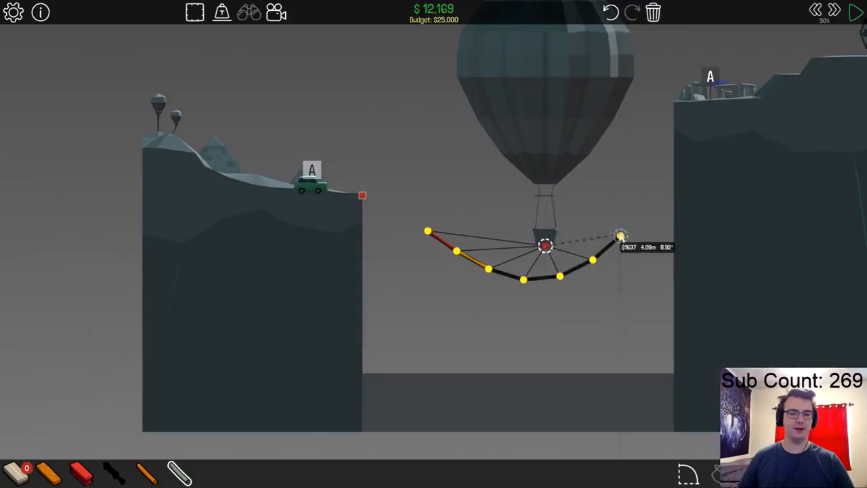
pyautogui.click(856, 12)
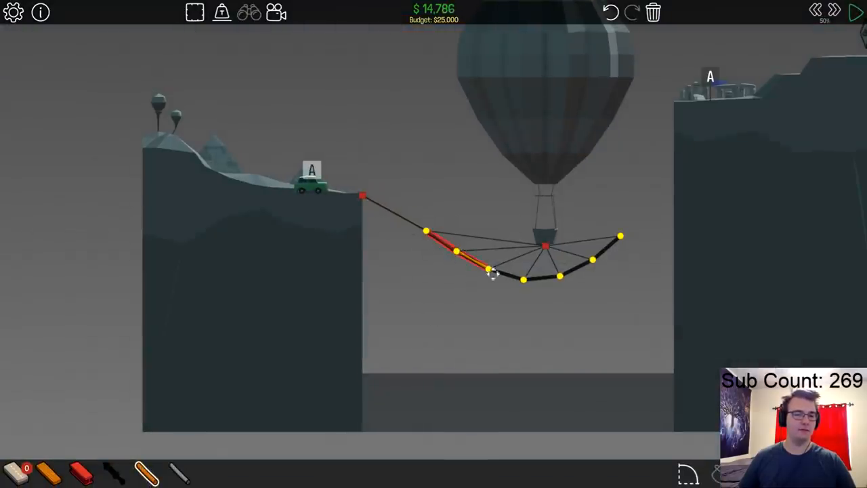
pyautogui.click(856, 11)
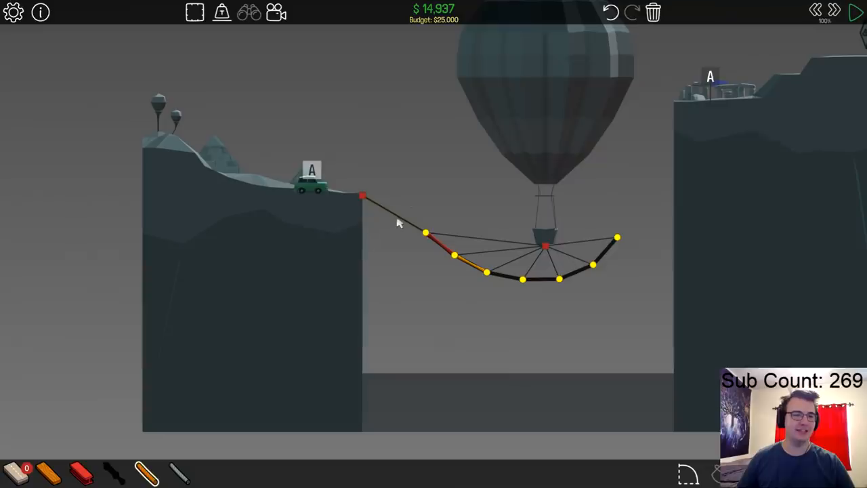
pyautogui.moveTo(549, 287)
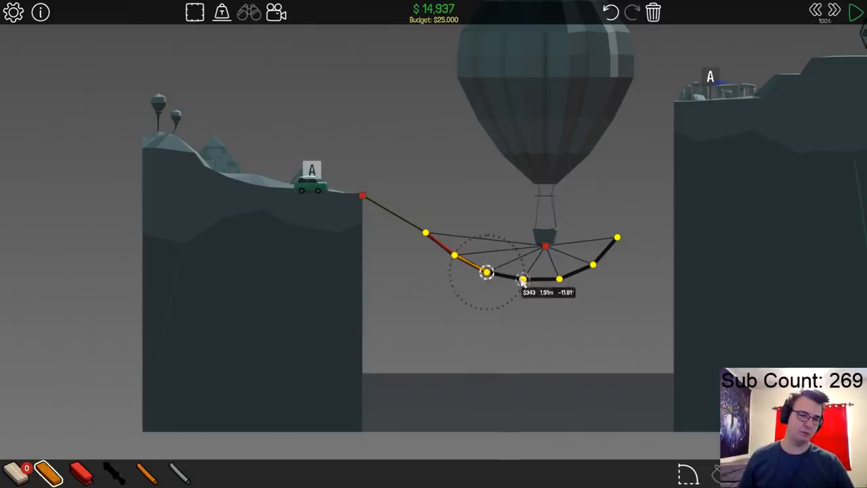
pyautogui.click(857, 13)
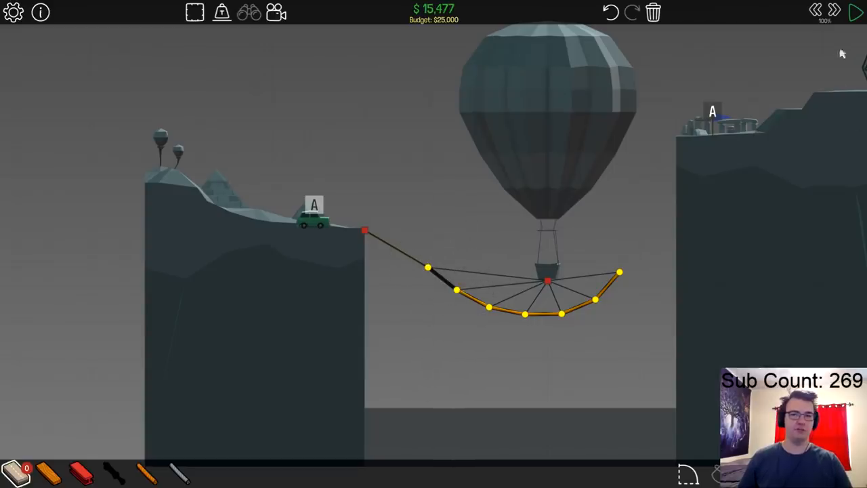
# Link the deck's left joint to the cliff anchor and run the test to Level Complete at $15,540.
pyautogui.click(857, 12)
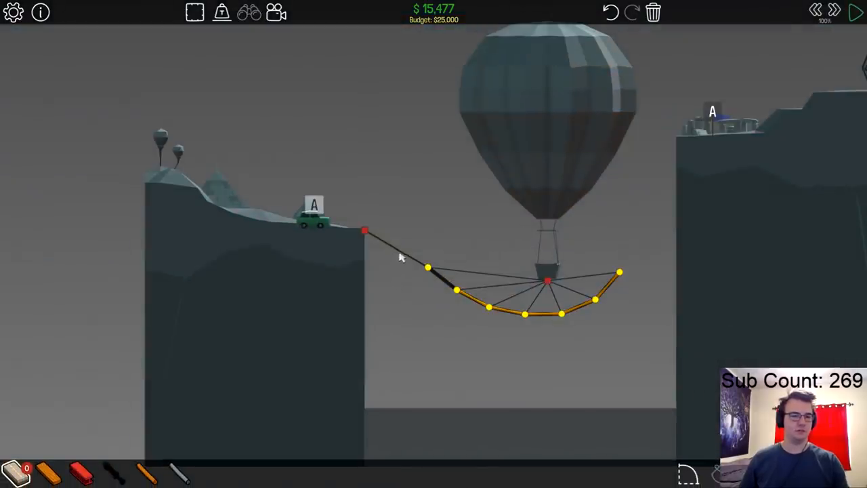
pyautogui.moveTo(363, 231); pyautogui.dragTo(429, 266)
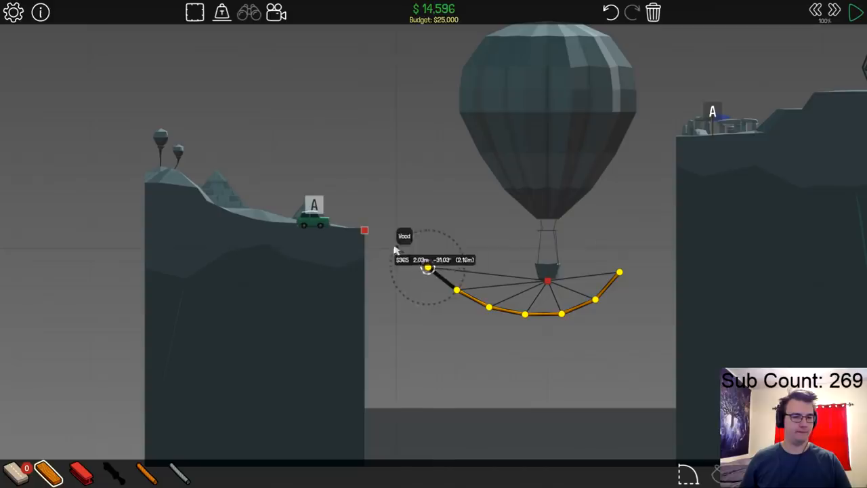
pyautogui.click(856, 12)
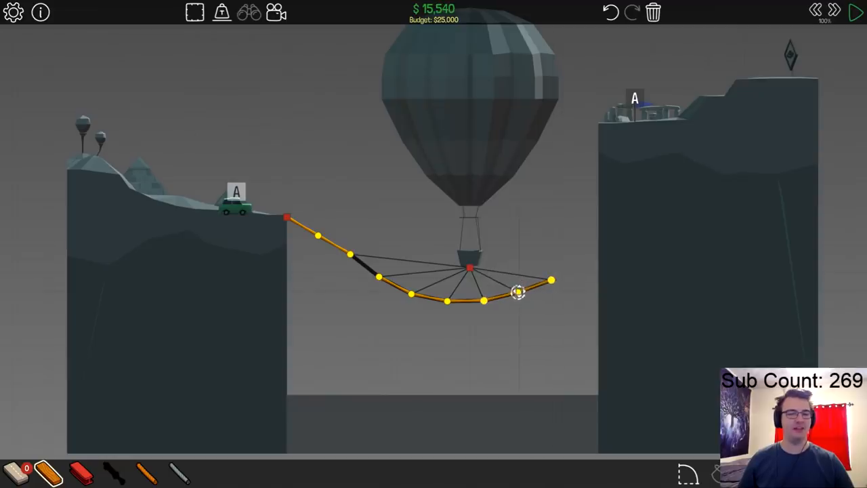
pyautogui.click(855, 12)
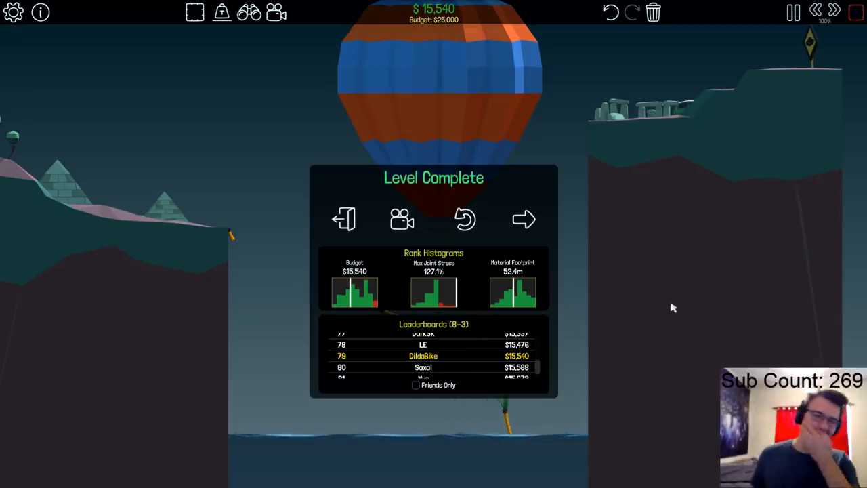
pyautogui.moveTo(650, 300)
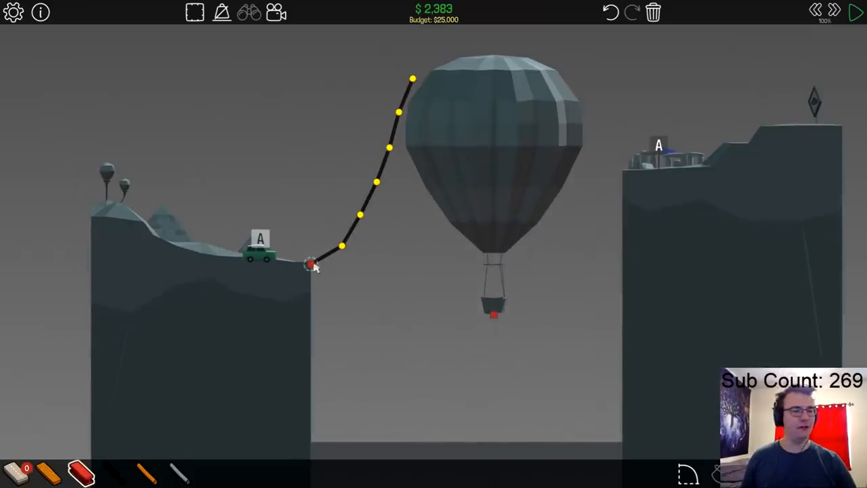
# Start a new road from the left cliff edge, then leave to the Area 52 map.
pyautogui.click(856, 12)
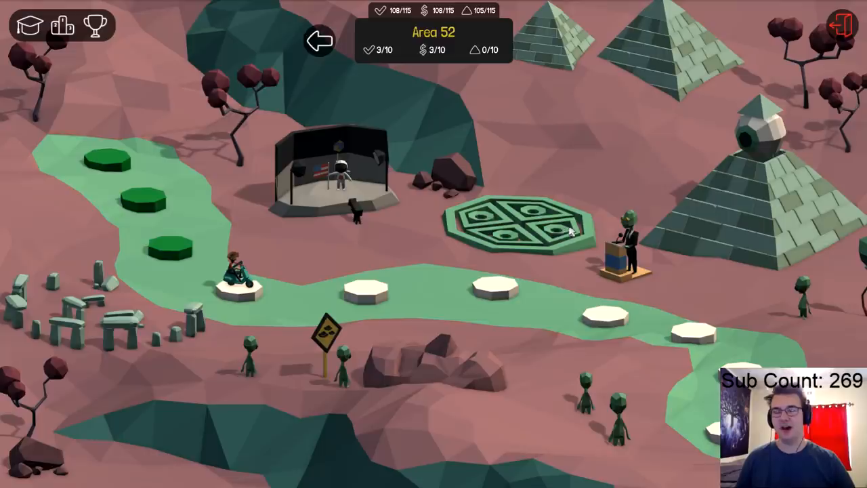
# Open level 8-4 "Lever It To Me" and dismiss its briefing.
pyautogui.click(170, 244)
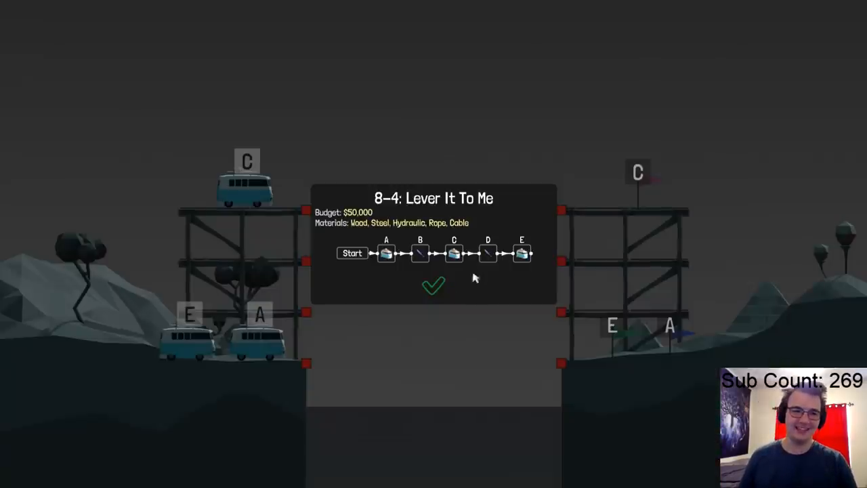
pyautogui.click(434, 284)
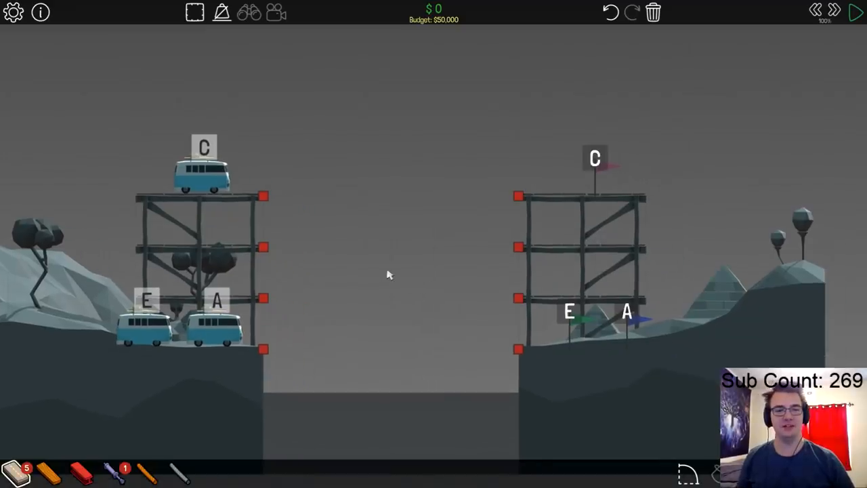
pyautogui.moveTo(475, 365)
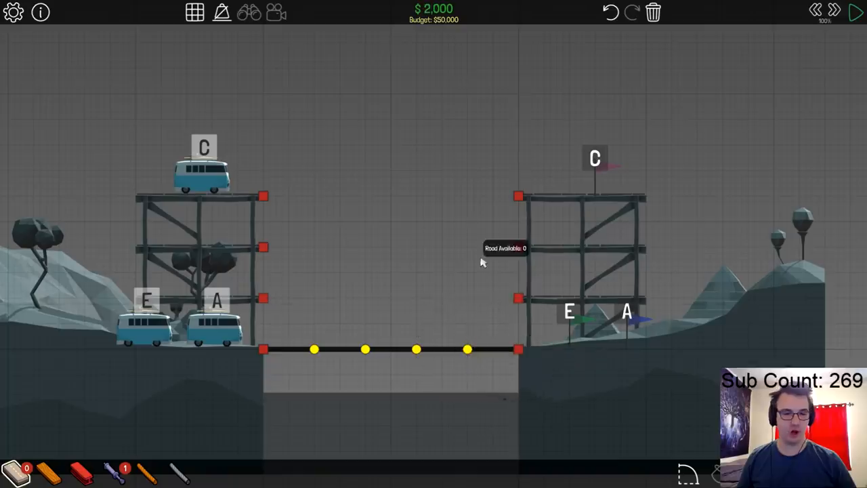
pyautogui.moveTo(483, 263)
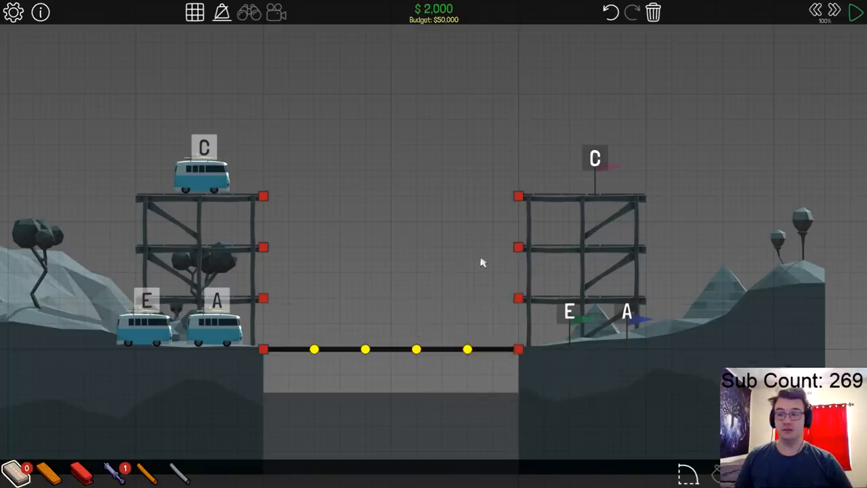
pyautogui.moveTo(287, 386)
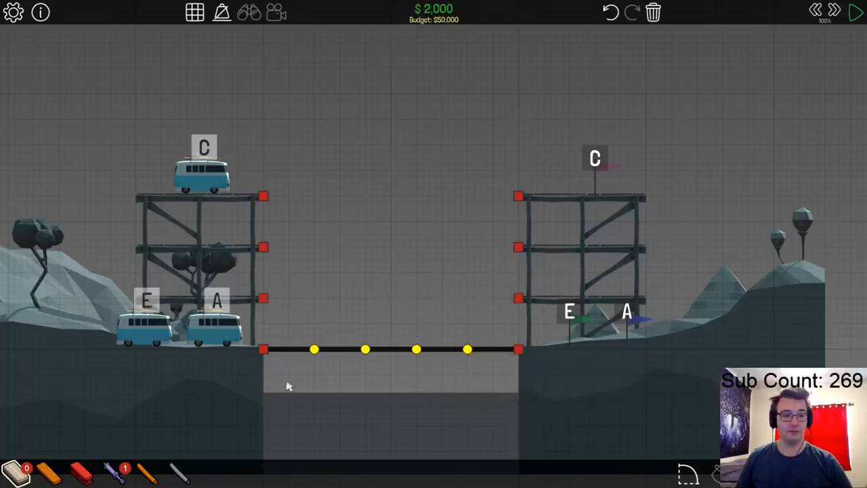
# Draw wooden truss beams rising from the deck's left anchor along the road.
pyautogui.click(263, 350)
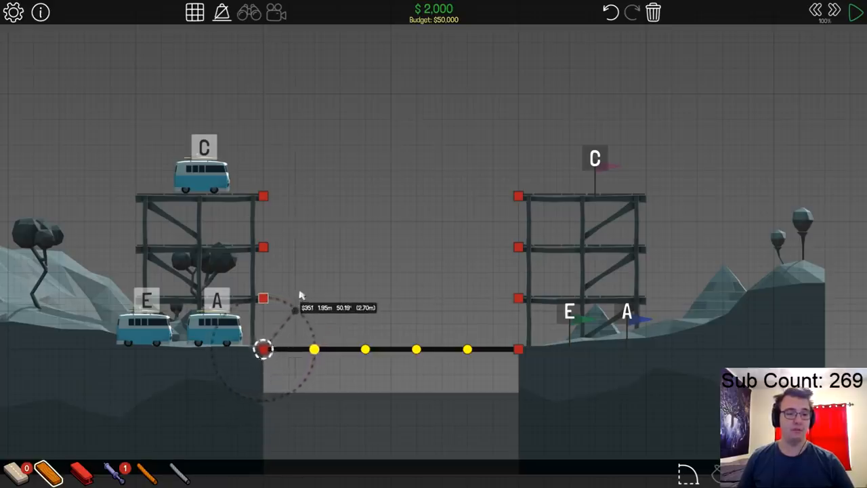
pyautogui.moveTo(262, 350); pyautogui.dragTo(287, 304)
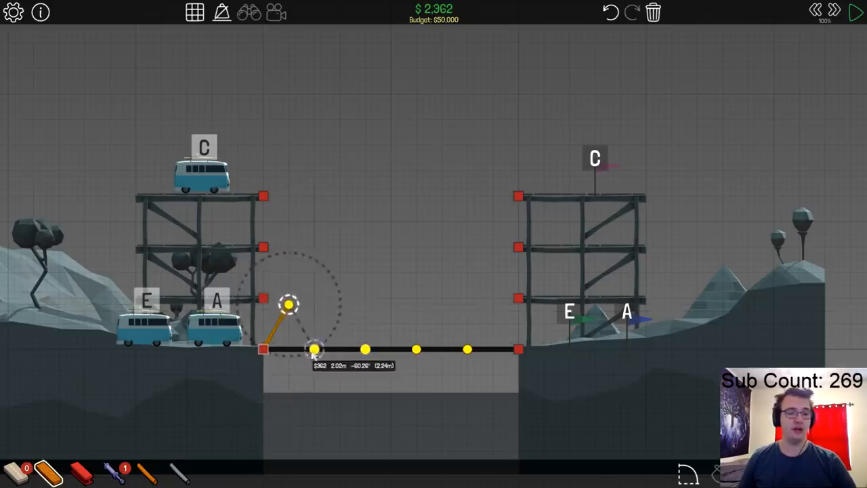
pyautogui.click(856, 13)
pyautogui.write('crane')
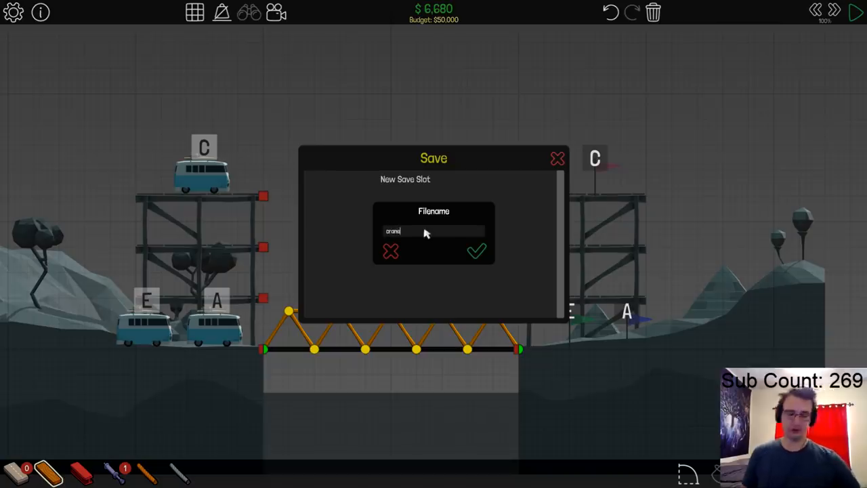
# Save the current bridge design under a name.
pyautogui.click(477, 251)
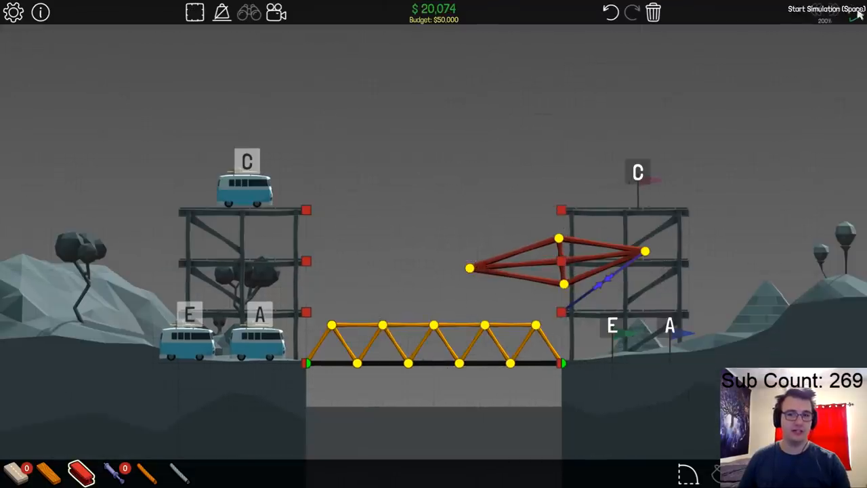
pyautogui.click(823, 9)
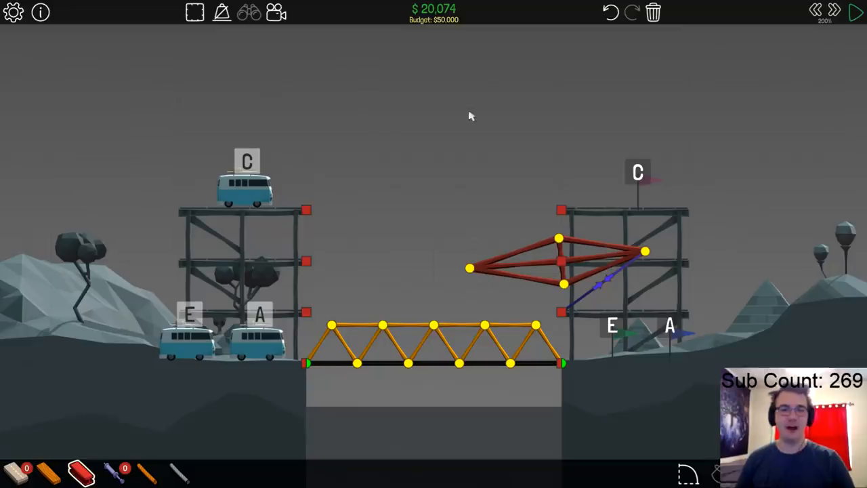
pyautogui.moveTo(475, 156)
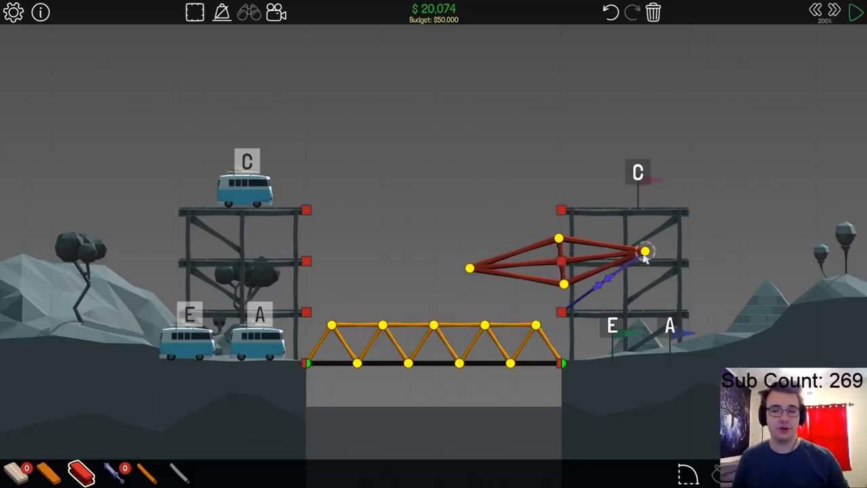
# Attach a steel crane arm from the right tower down to the deck centre.
pyautogui.click(857, 12)
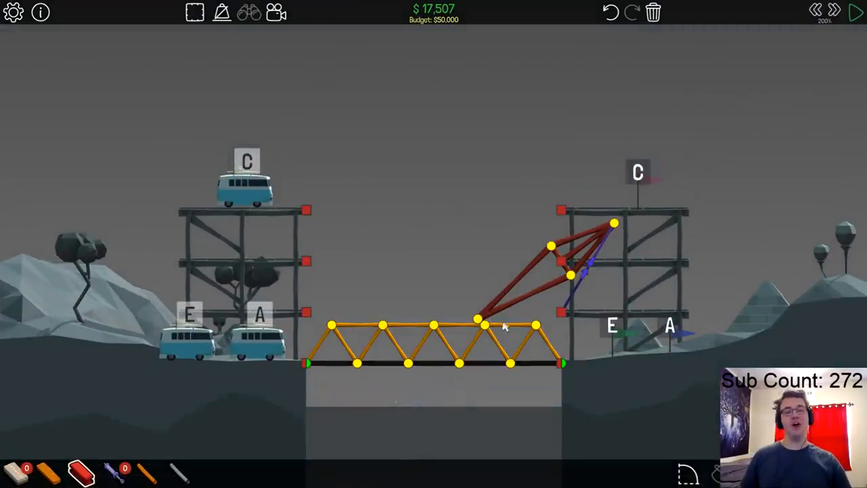
pyautogui.click(856, 12)
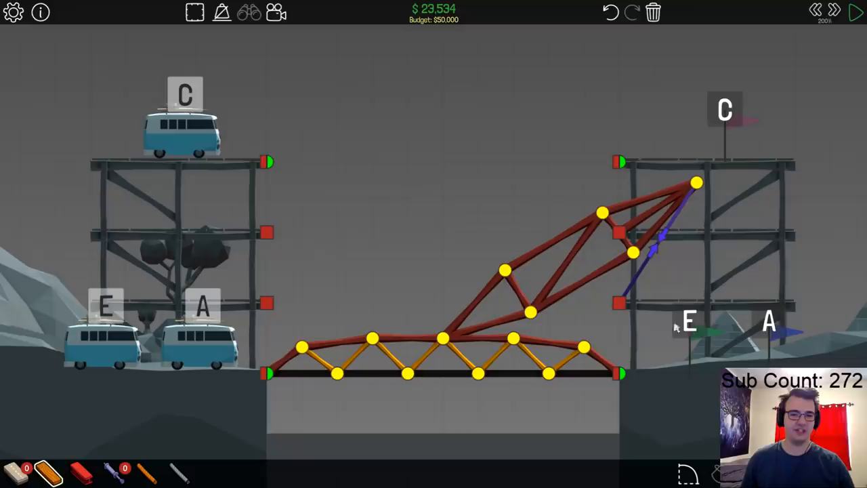
pyautogui.moveTo(672, 346)
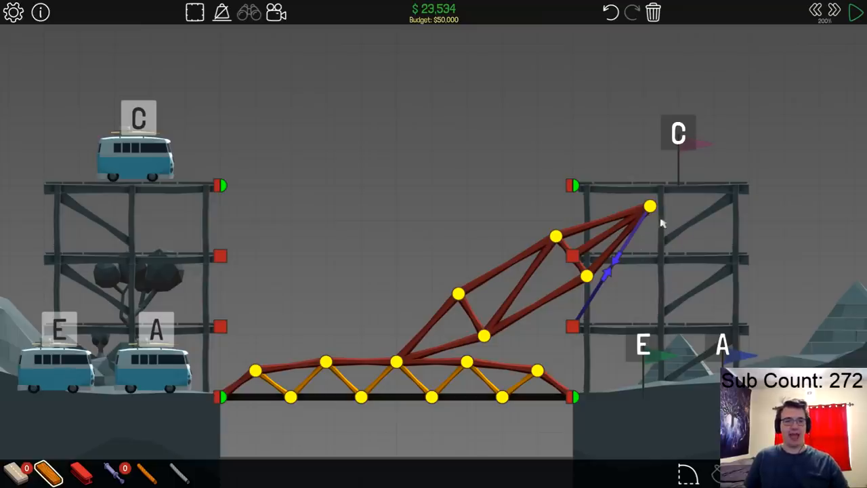
pyautogui.click(650, 206)
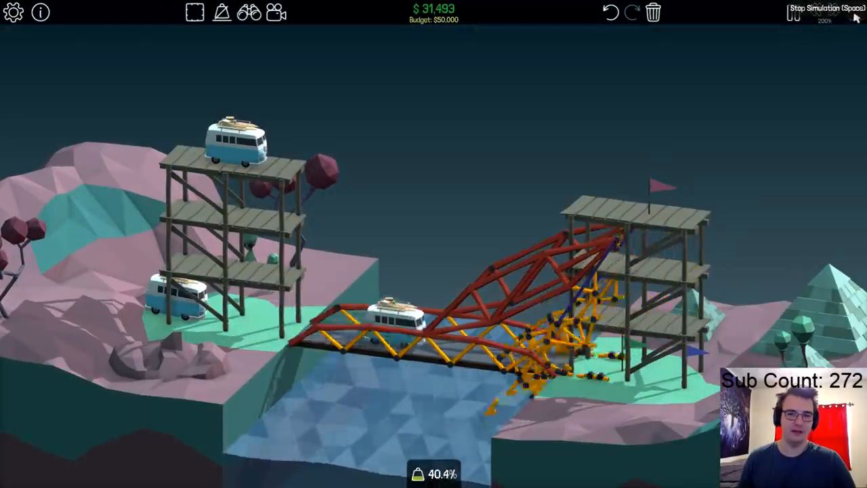
# Stop the failed test and build a dense wooden counterweight at the crane's tail.
pyautogui.click(793, 12)
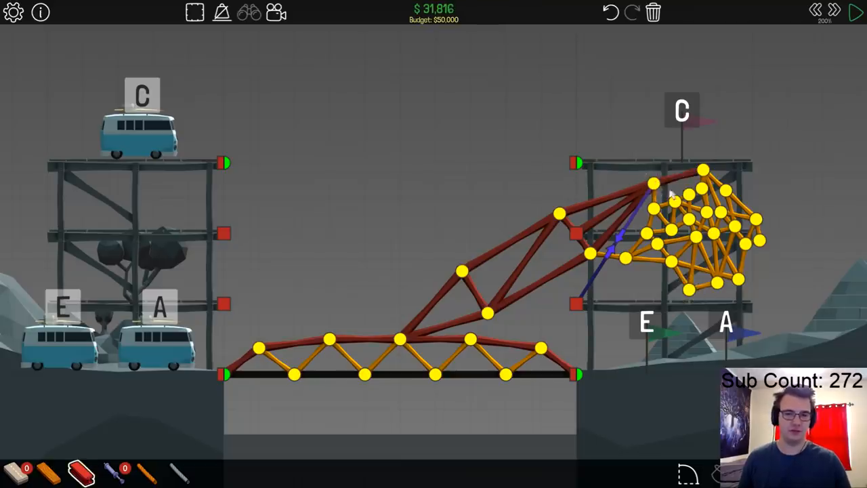
pyautogui.click(857, 12)
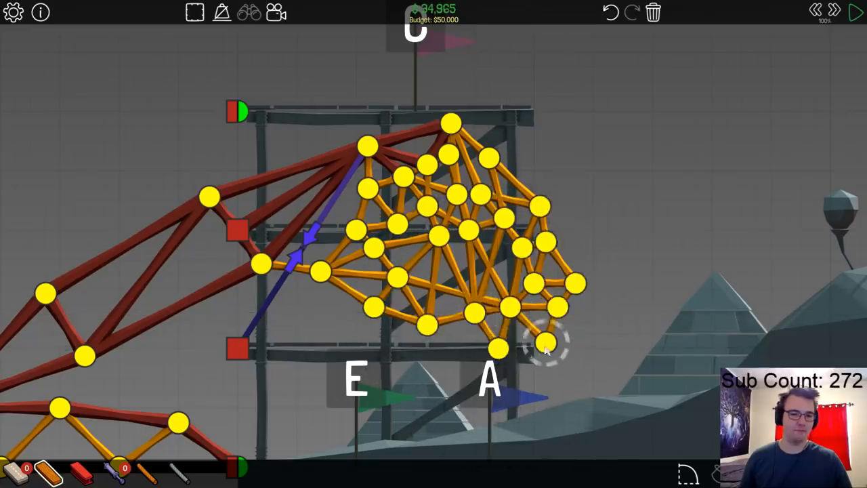
pyautogui.click(857, 12)
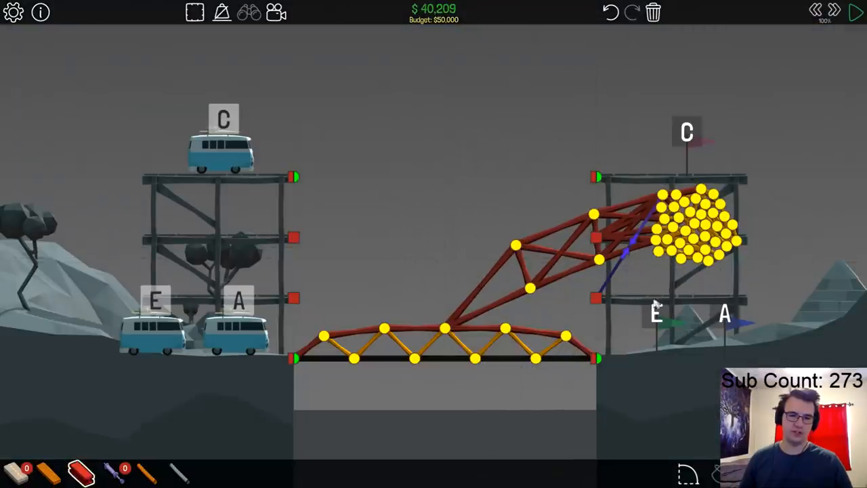
# Test the crane, then rebuild the deck truss beams in steel.
pyautogui.click(856, 11)
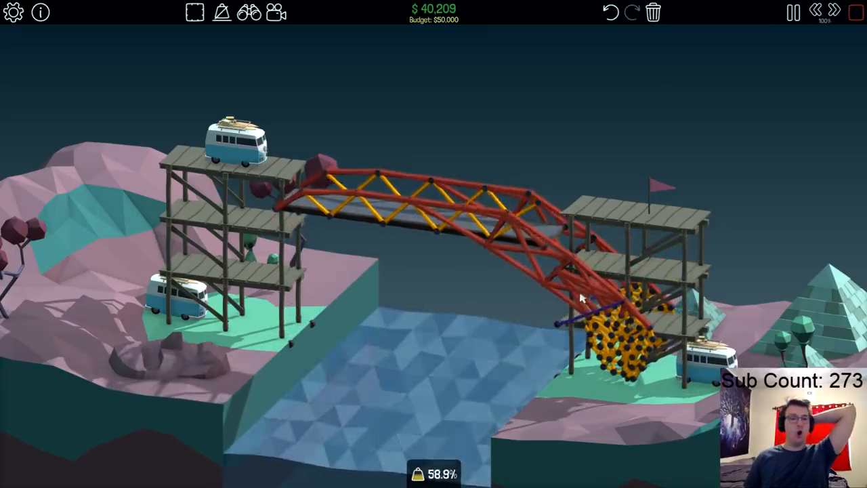
pyautogui.click(792, 12)
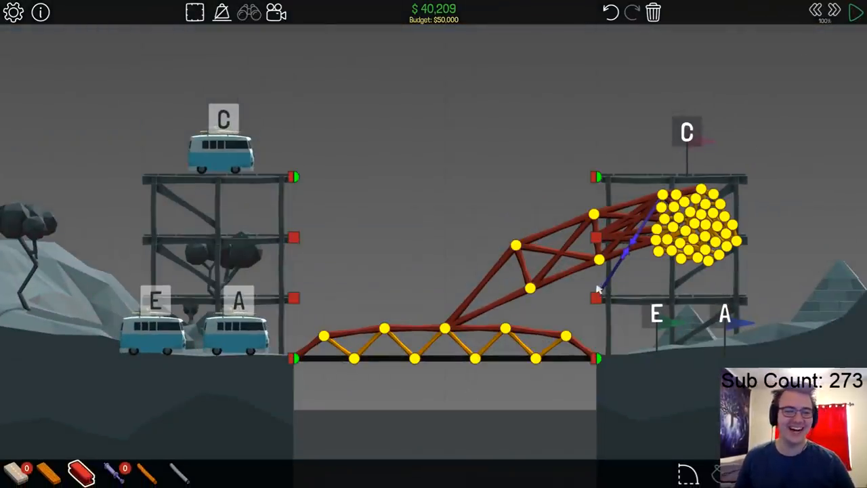
pyautogui.click(856, 12)
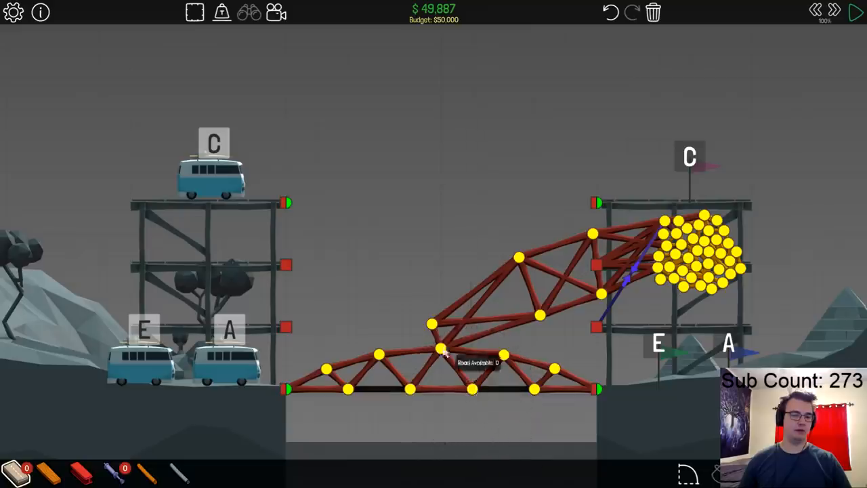
pyautogui.click(856, 12)
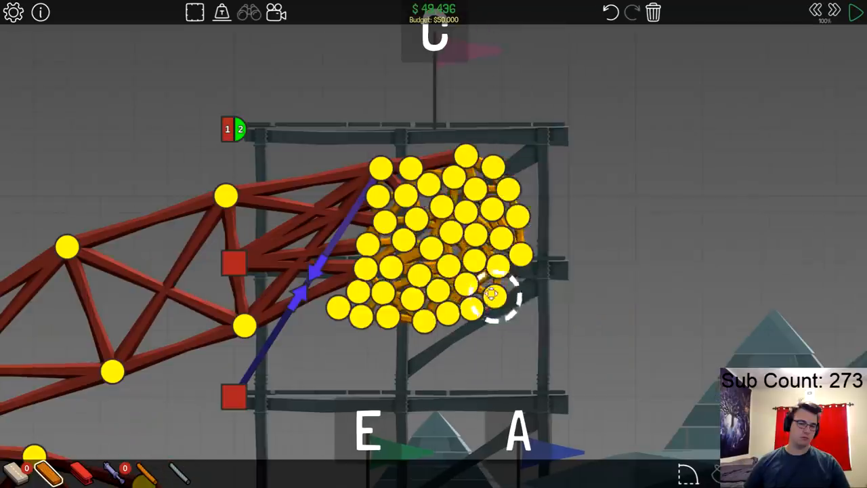
# Rearrange the counterweight joints into a more compact cluster.
pyautogui.click(857, 12)
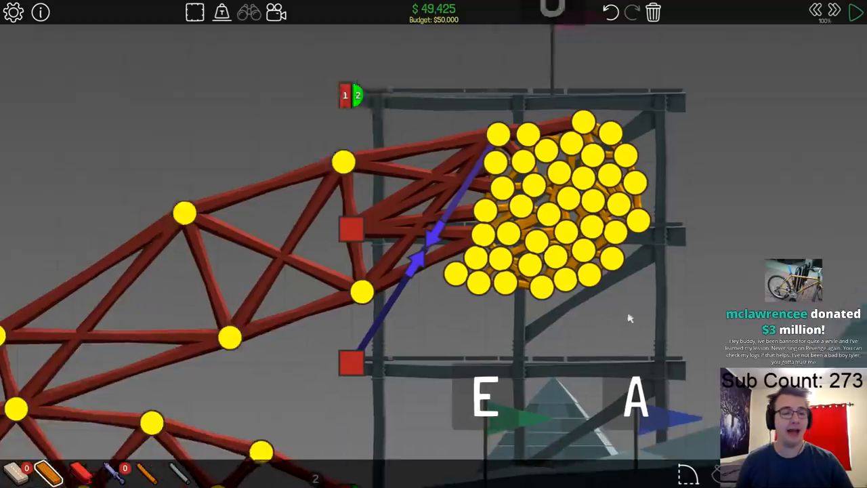
pyautogui.click(857, 12)
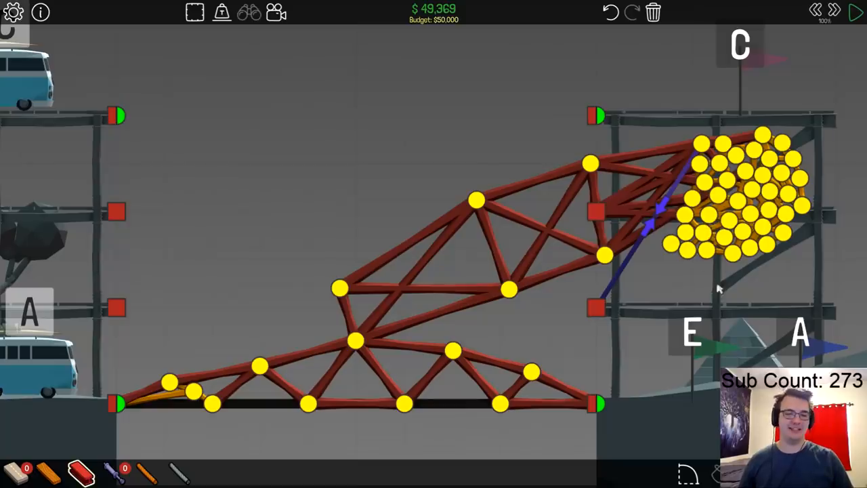
# Select the counterweight joints and start a simulation with stress colours showing on the swinging truss.
pyautogui.click(857, 12)
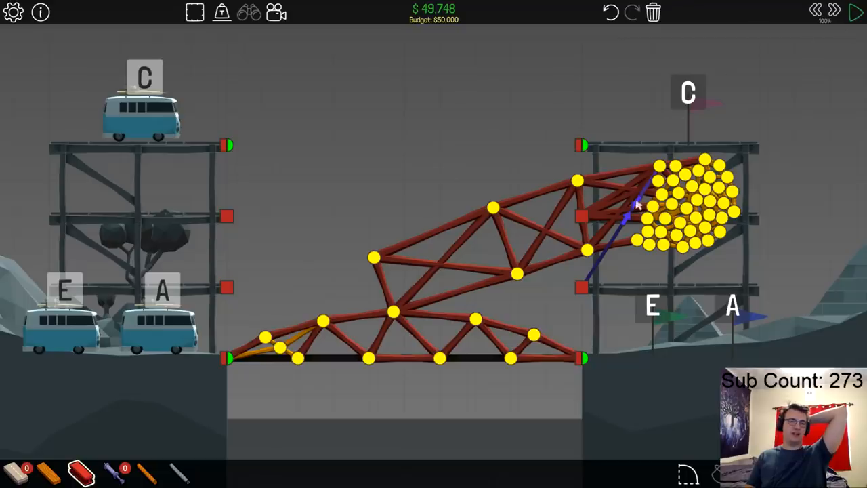
pyautogui.click(630, 203)
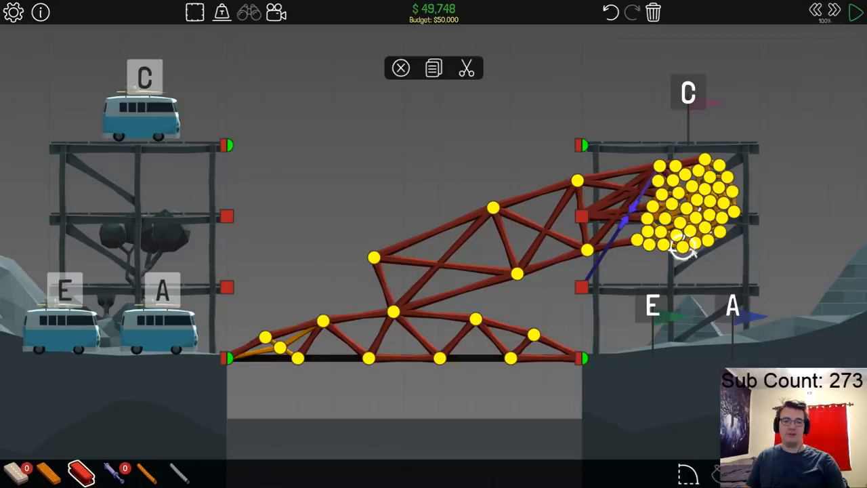
pyautogui.click(856, 12)
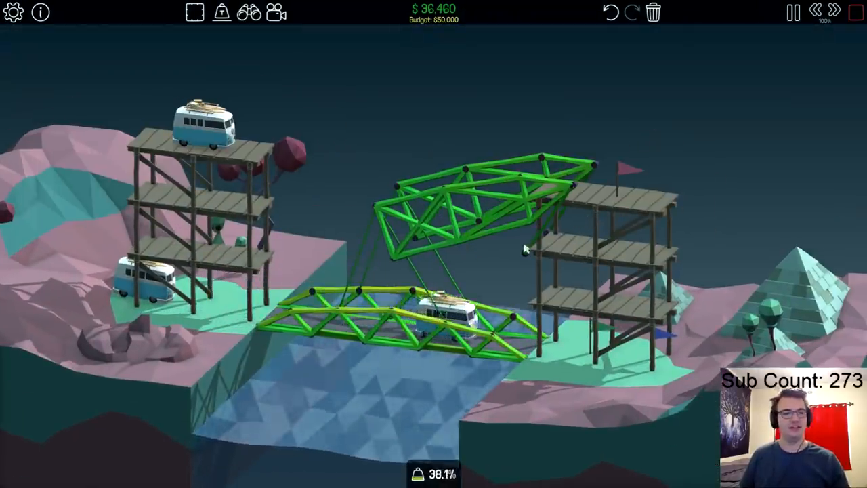
# Stop the collapsing test, re-enter the level from Campaign and load the saved crane design.
pyautogui.click(793, 12)
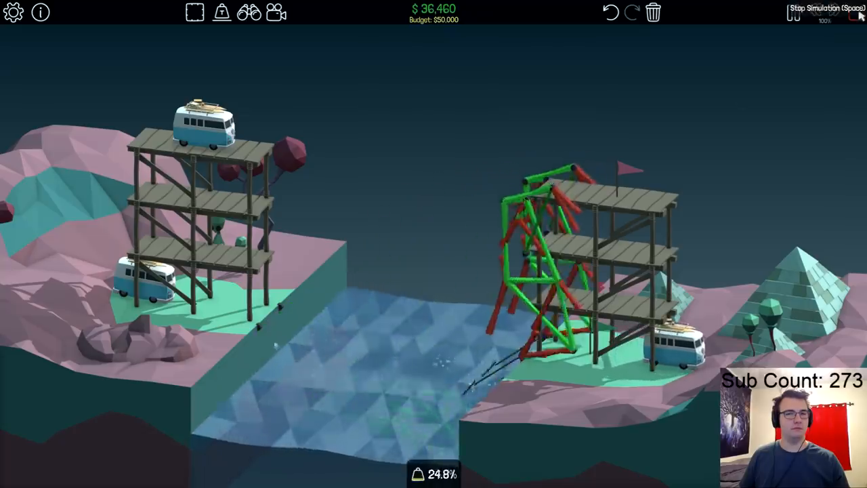
pyautogui.click(824, 12)
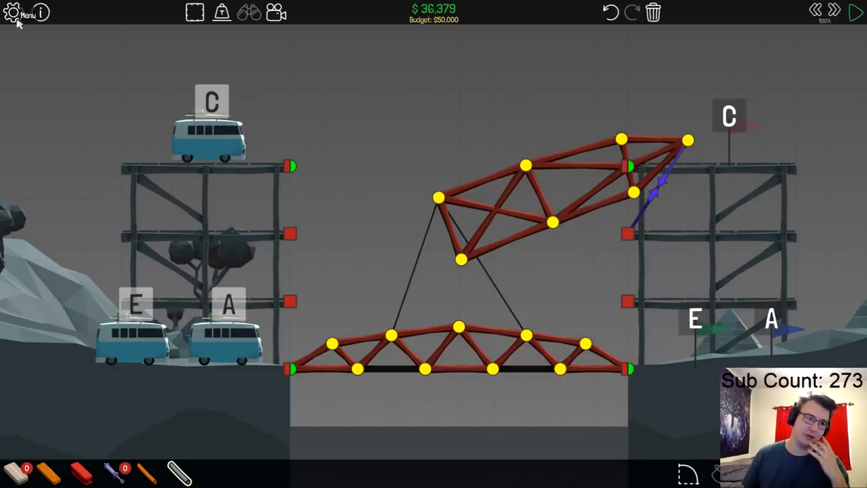
pyautogui.click(27, 13)
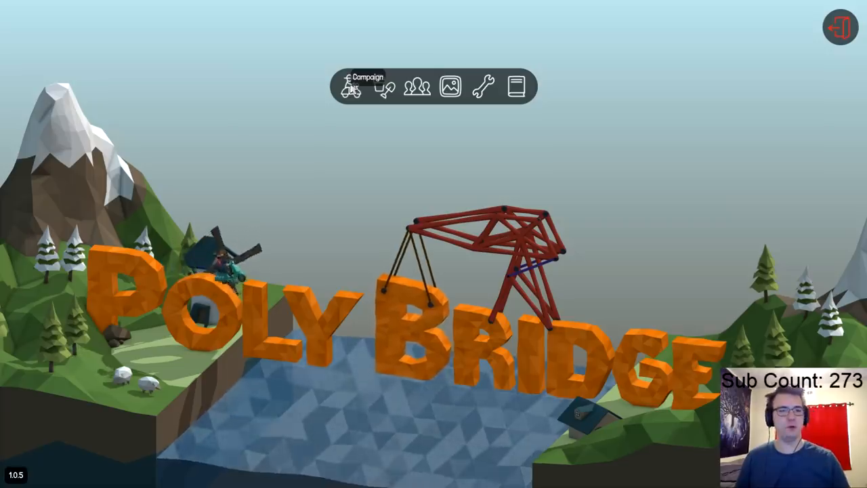
pyautogui.click(349, 86)
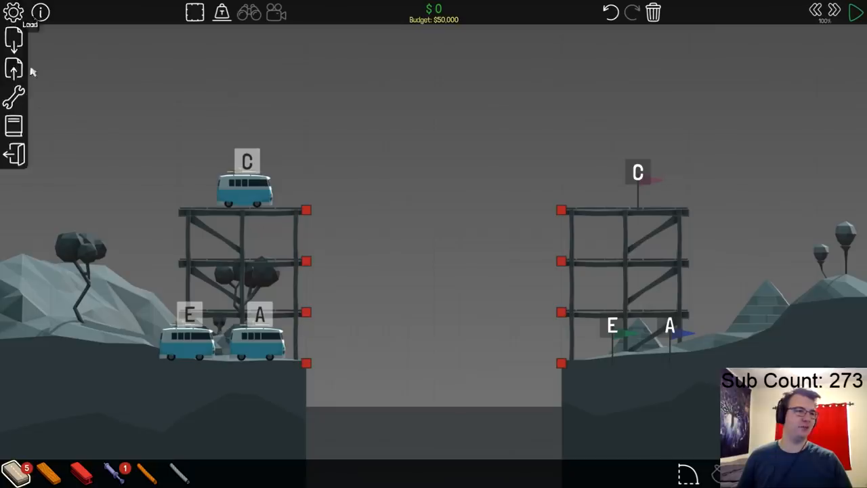
pyautogui.click(856, 13)
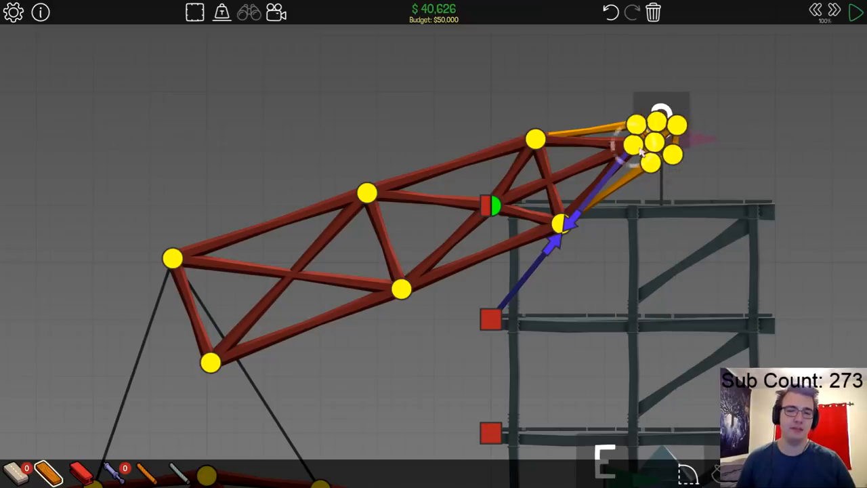
# Run two crane tests, reshaping the upper truss's counterweight cluster between the runs.
pyautogui.click(857, 12)
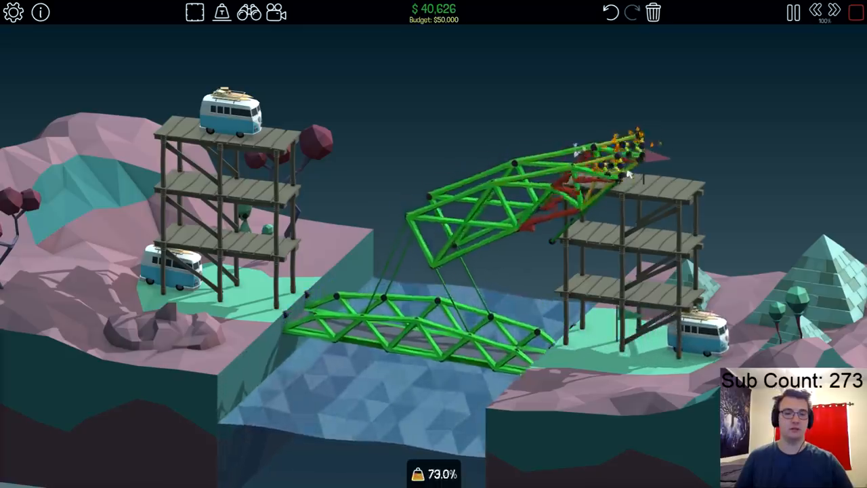
pyautogui.click(793, 12)
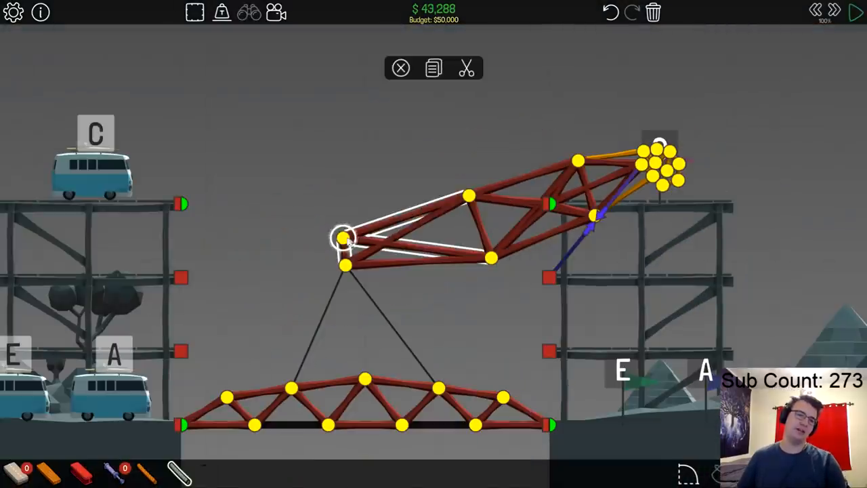
pyautogui.click(856, 12)
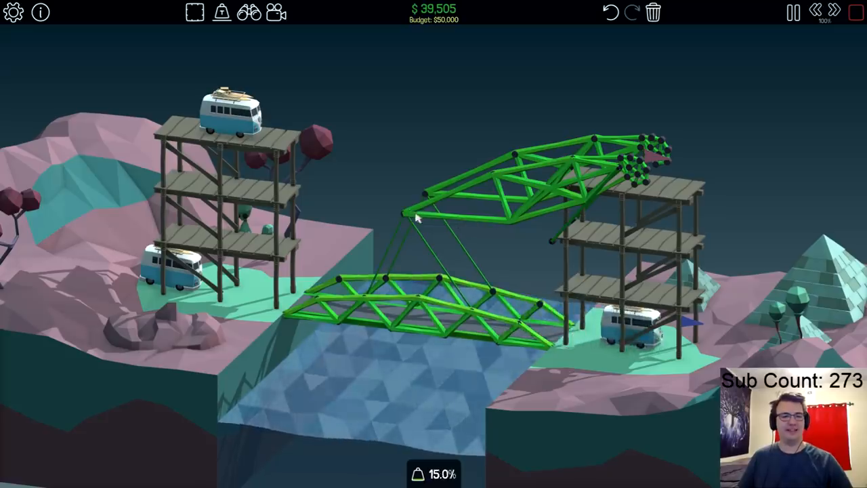
pyautogui.press('space')
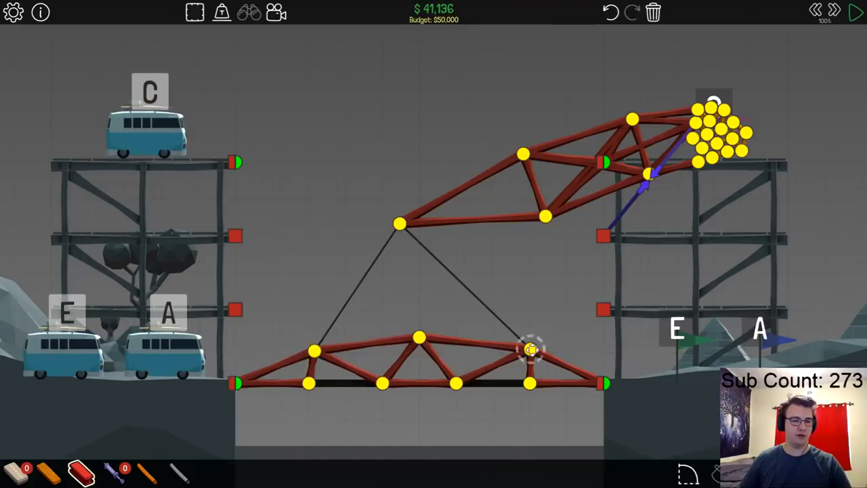
# Add bracing to the upper truss, lower its left tip joint slightly, and start a test run.
pyautogui.click(856, 12)
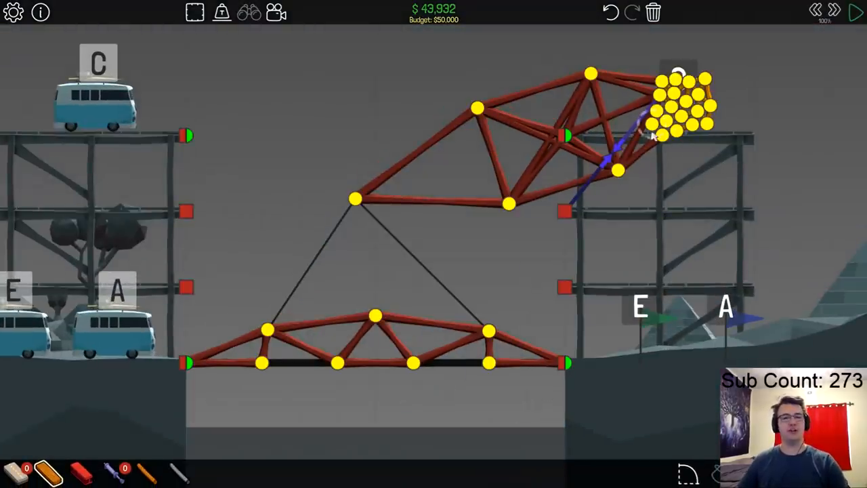
pyautogui.click(508, 203)
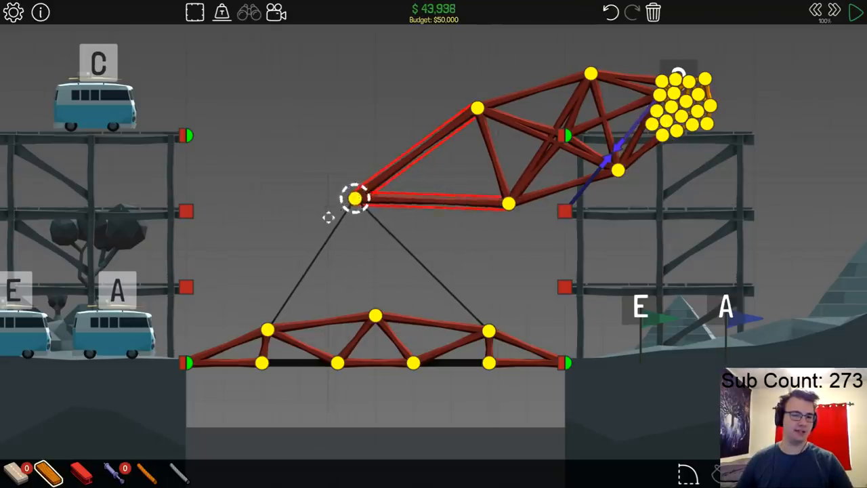
pyautogui.moveTo(355, 198); pyautogui.dragTo(369, 218)
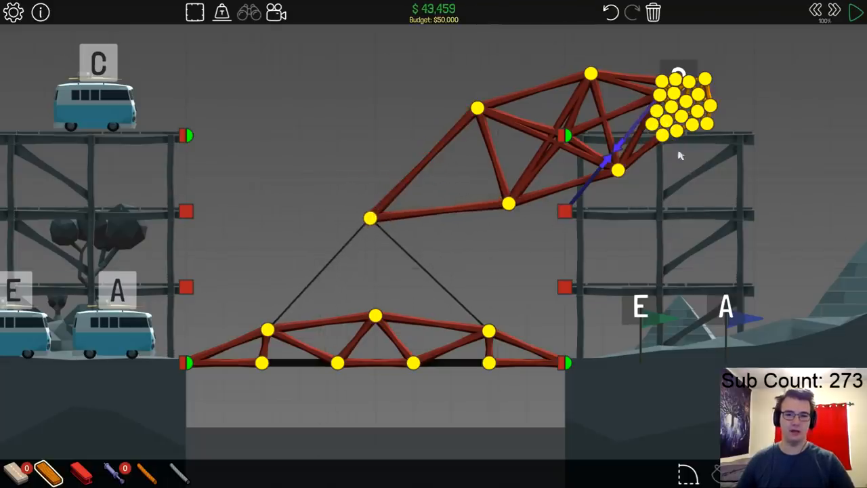
pyautogui.click(650, 125)
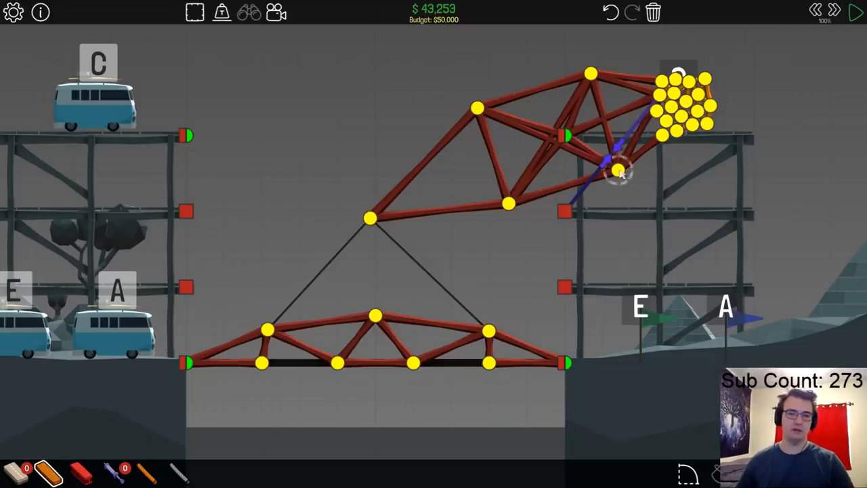
pyautogui.click(857, 12)
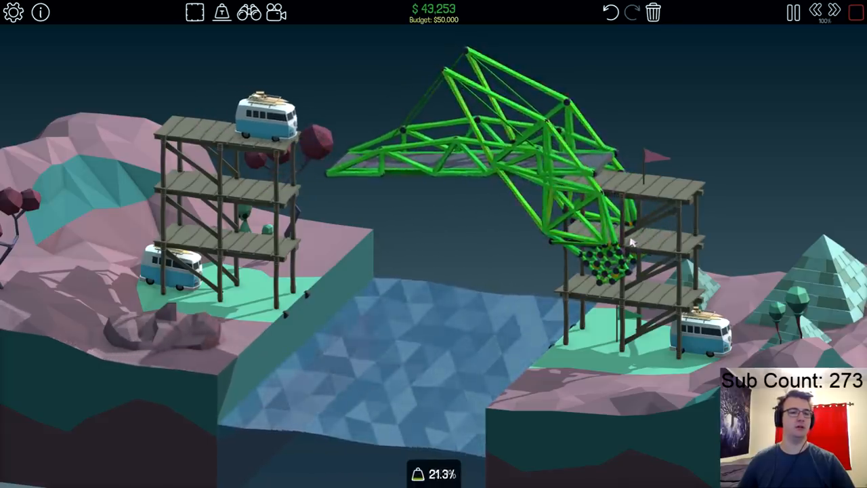
# Stop the failed swing test, adjust the truss, and rerun the simulation.
pyautogui.click(791, 11)
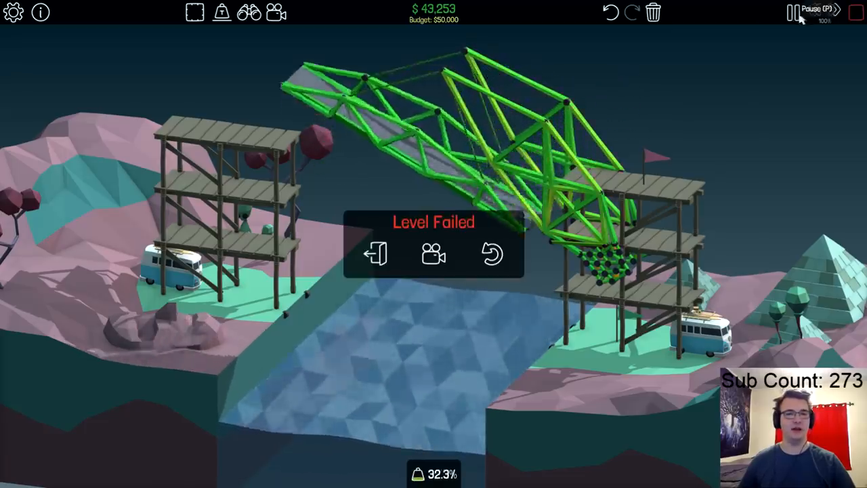
pyautogui.click(494, 255)
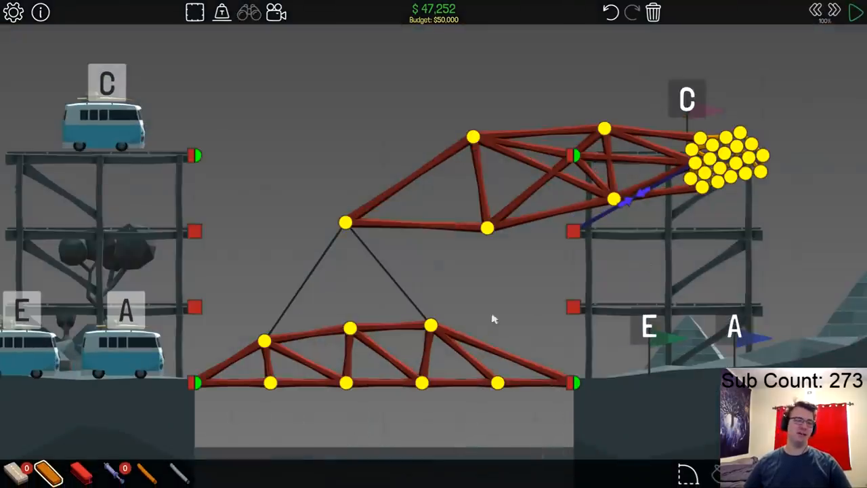
pyautogui.click(856, 12)
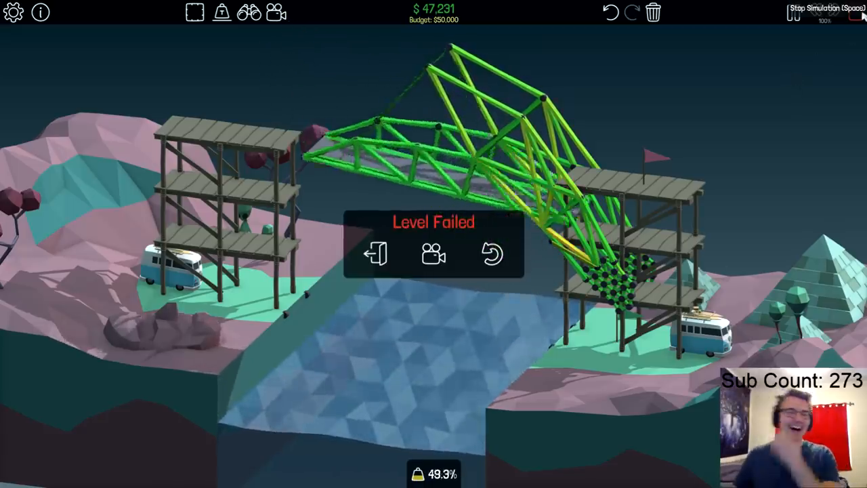
# After another failure, lower the lever arm's tip toward the hanging deck and test once more.
pyautogui.click(492, 254)
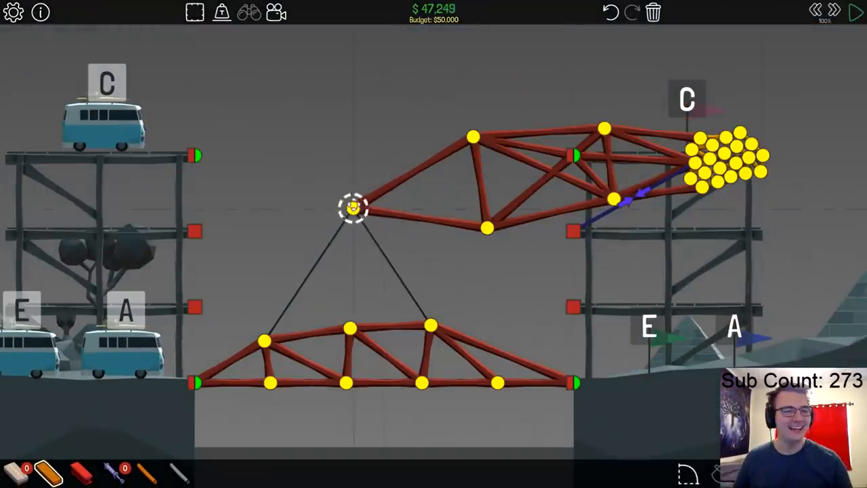
pyautogui.click(857, 12)
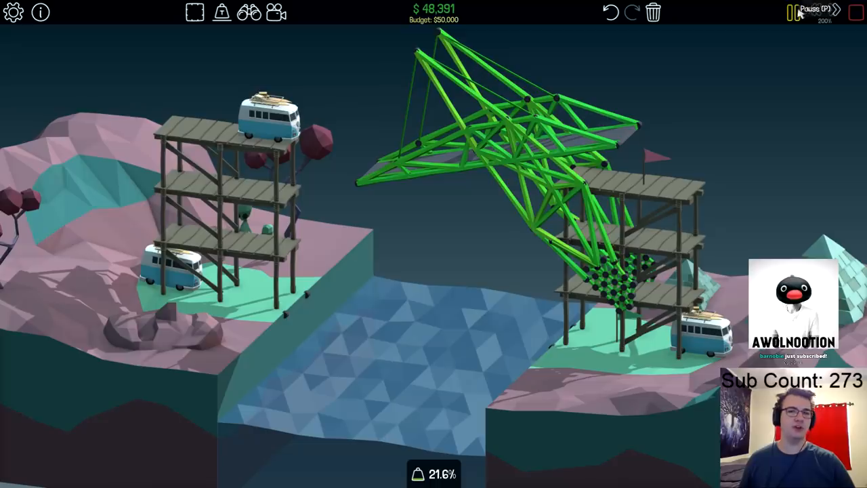
pyautogui.click(793, 12)
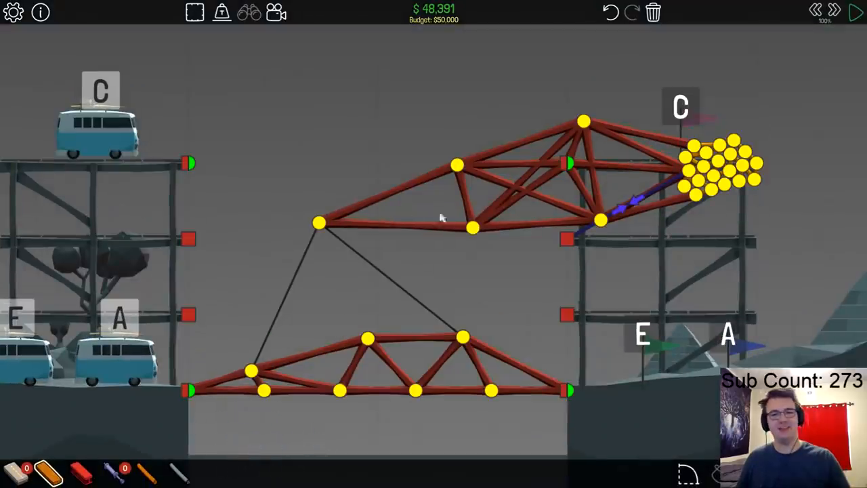
# Build a road truss arm hinged to the left tower with counterweight balls, then test it.
pyautogui.click(857, 12)
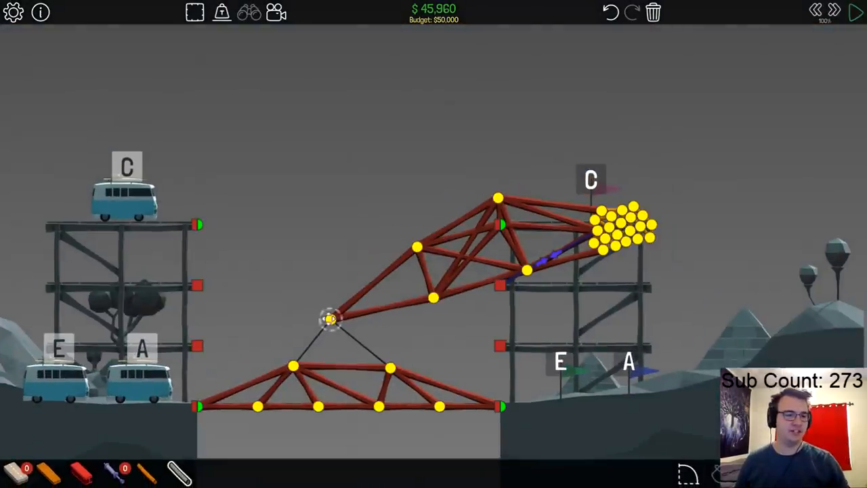
pyautogui.click(856, 13)
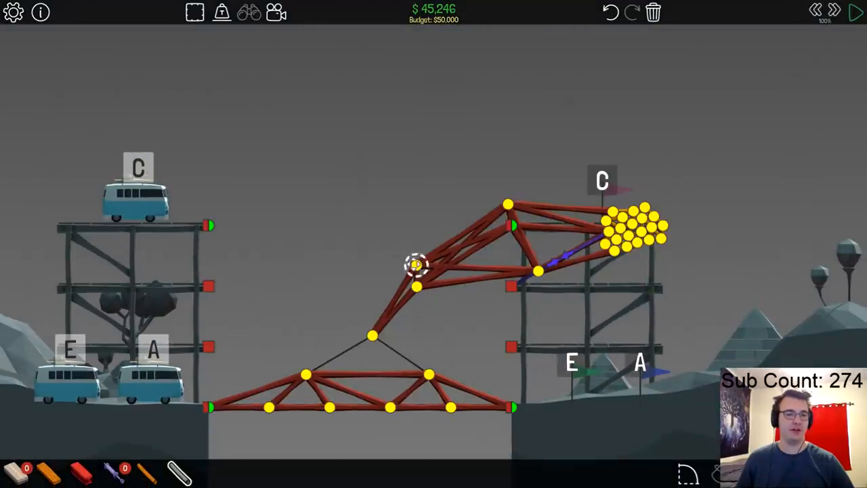
pyautogui.click(857, 12)
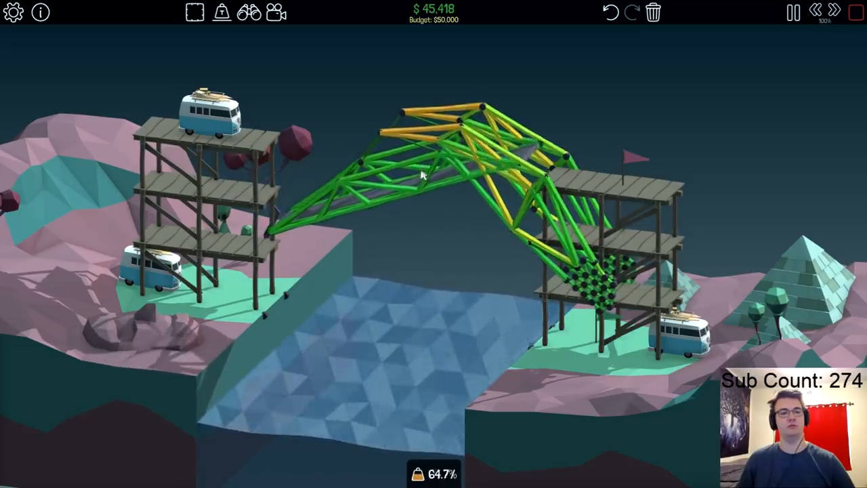
# Stop the failed test and lower the arm's tip nearer the hanging deck.
pyautogui.click(793, 13)
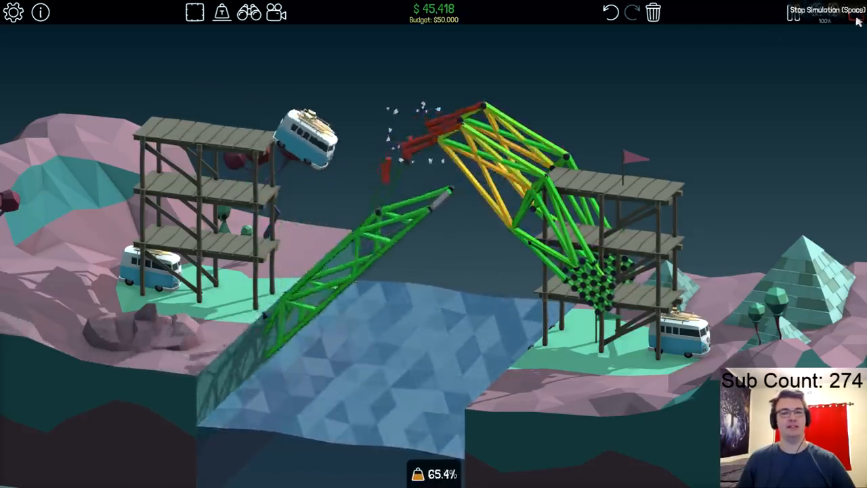
pyautogui.click(827, 11)
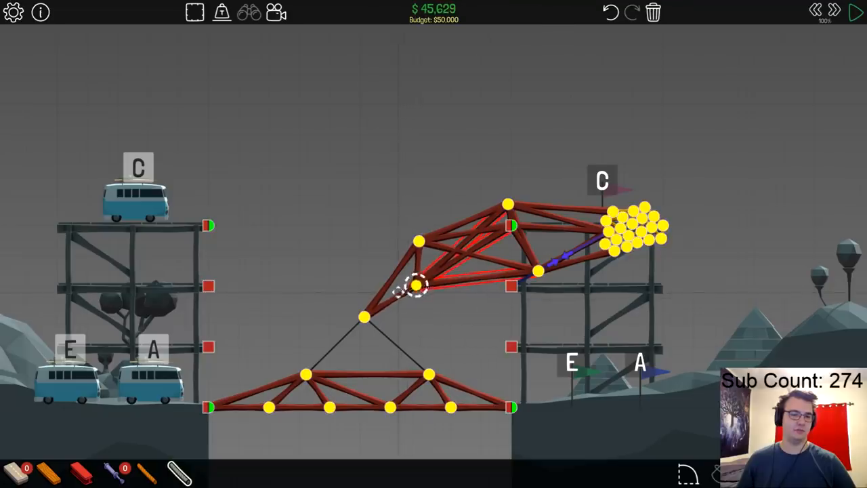
pyautogui.click(856, 12)
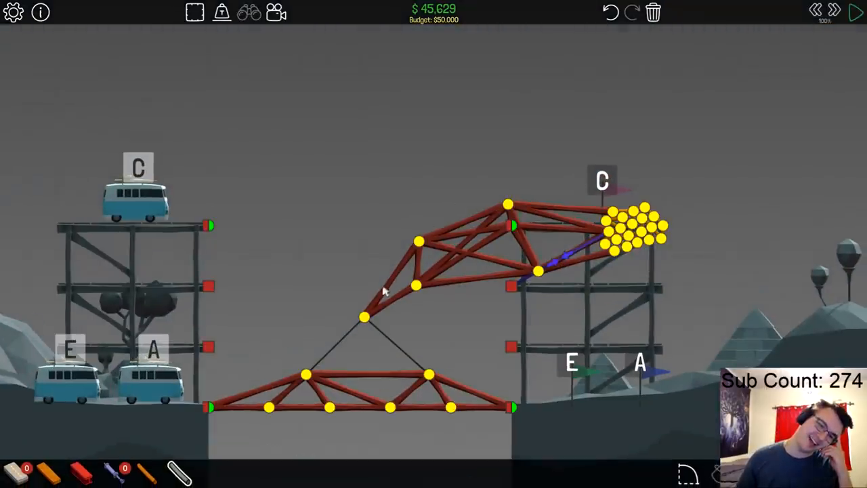
pyautogui.moveTo(512, 398)
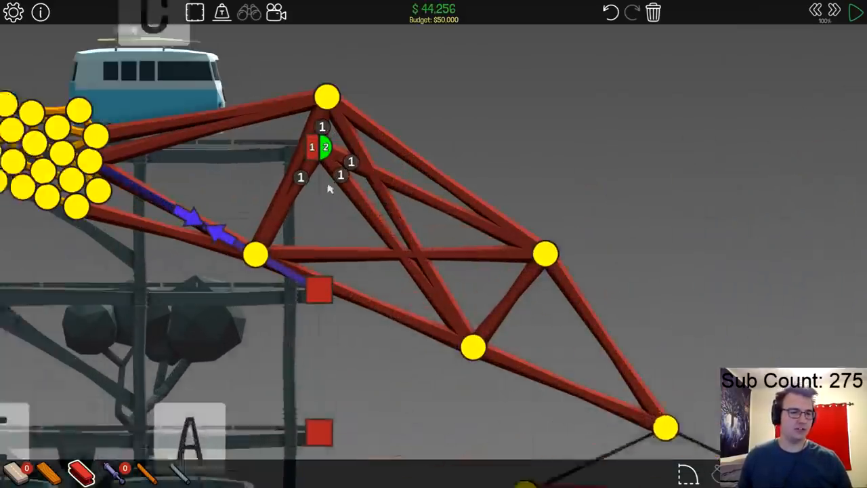
# Test the left-tower crane design, then clear the whole build area.
pyautogui.click(856, 12)
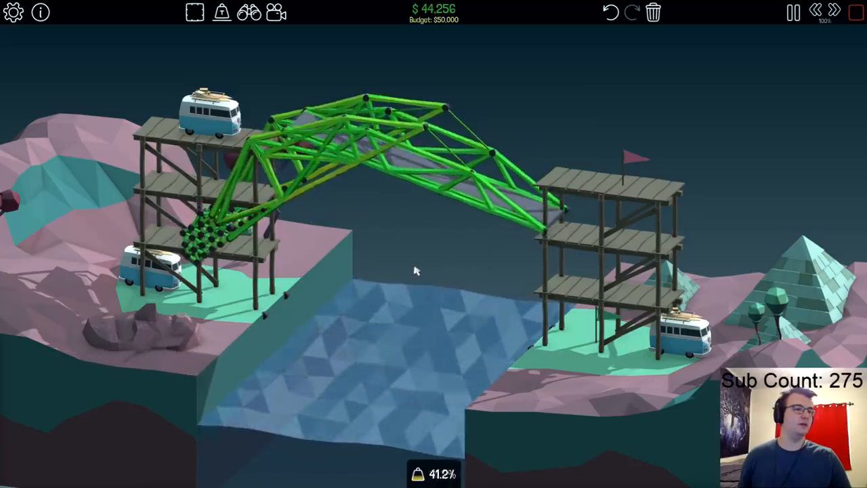
pyautogui.click(792, 12)
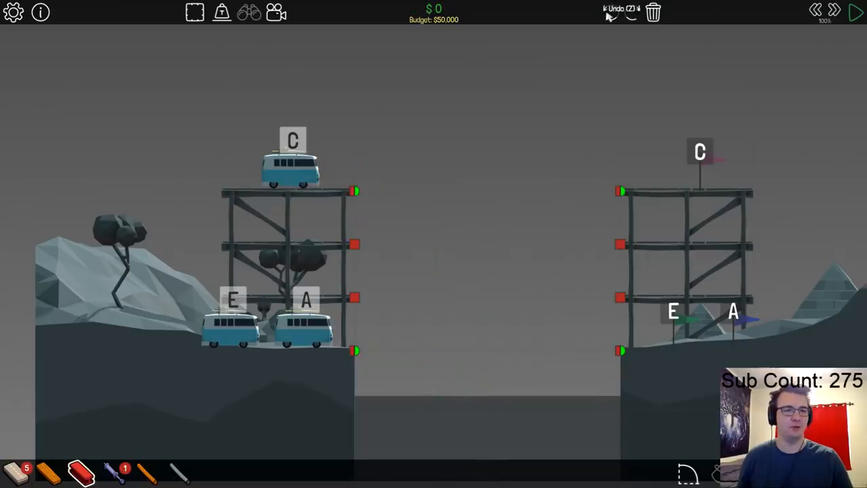
# Redraw the braced lever truss with its counterweight cluster at the right tower top.
pyautogui.click(856, 12)
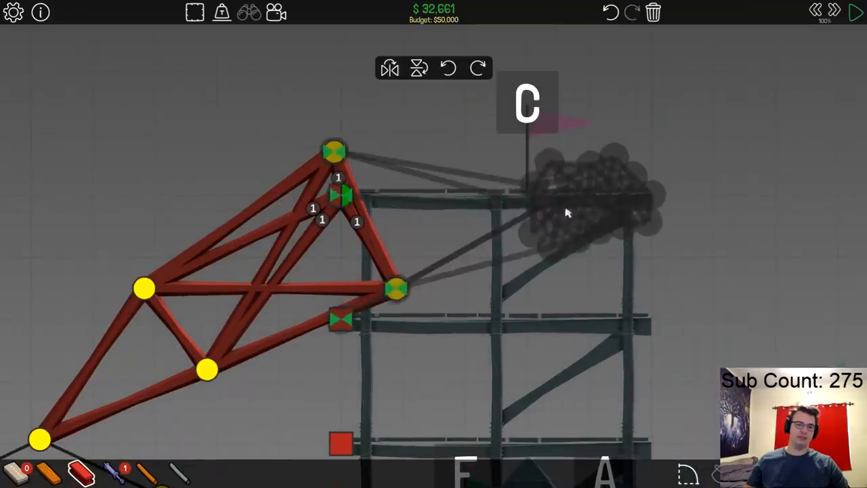
# Seat the crane truss on the right tower and hang a flat deck truss from it by two cables.
pyautogui.click(856, 12)
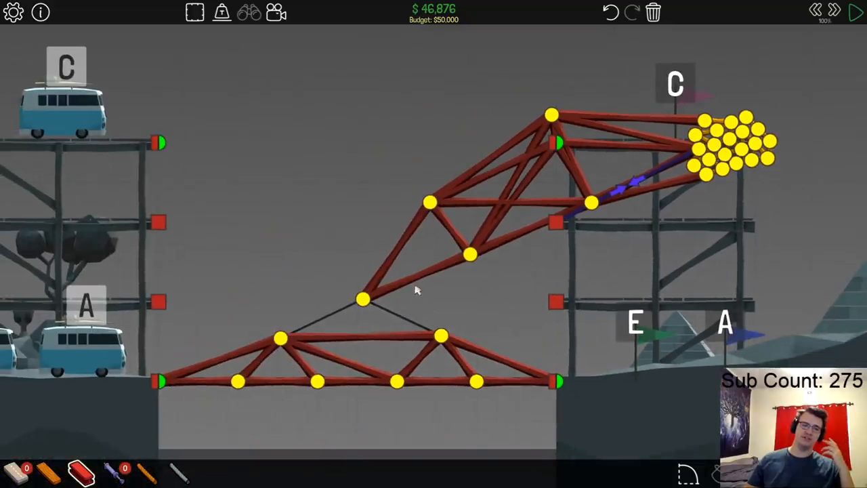
pyautogui.click(857, 13)
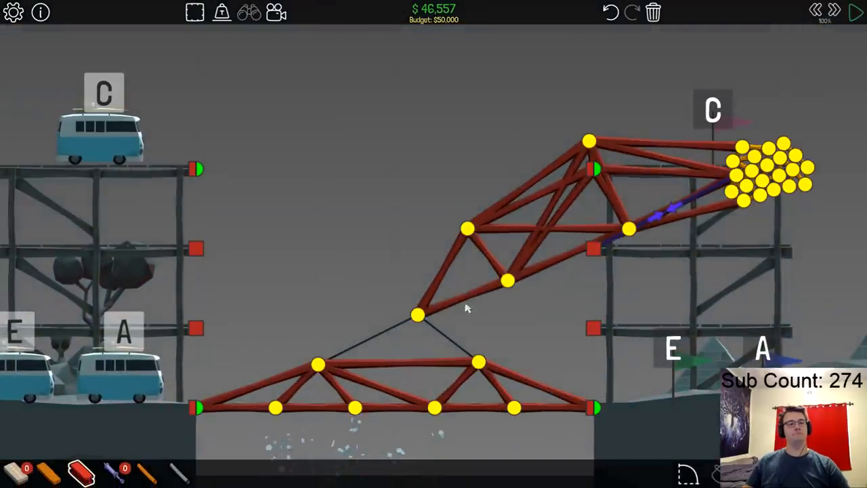
pyautogui.click(855, 12)
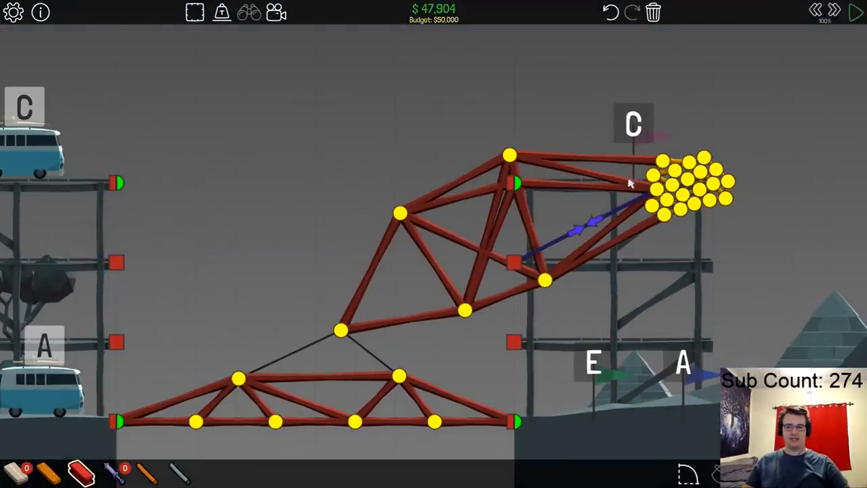
pyautogui.click(856, 11)
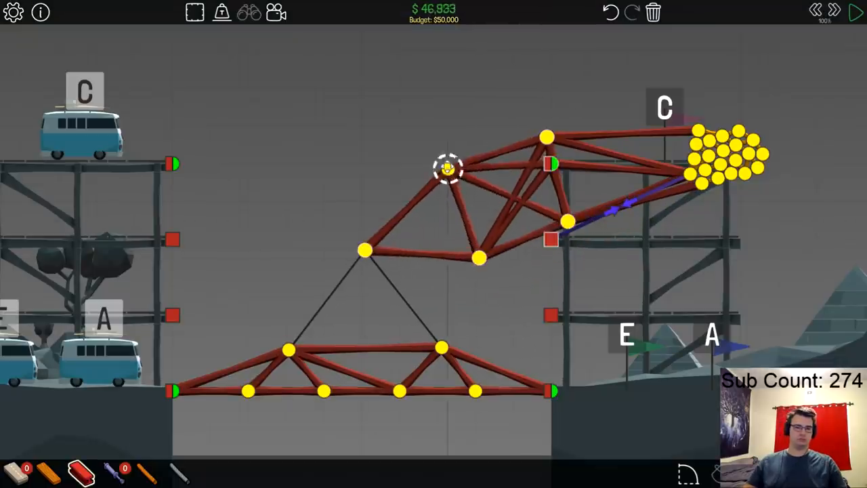
# Test the deck swing, reposition a crane-arm joint, and run a second test.
pyautogui.click(857, 12)
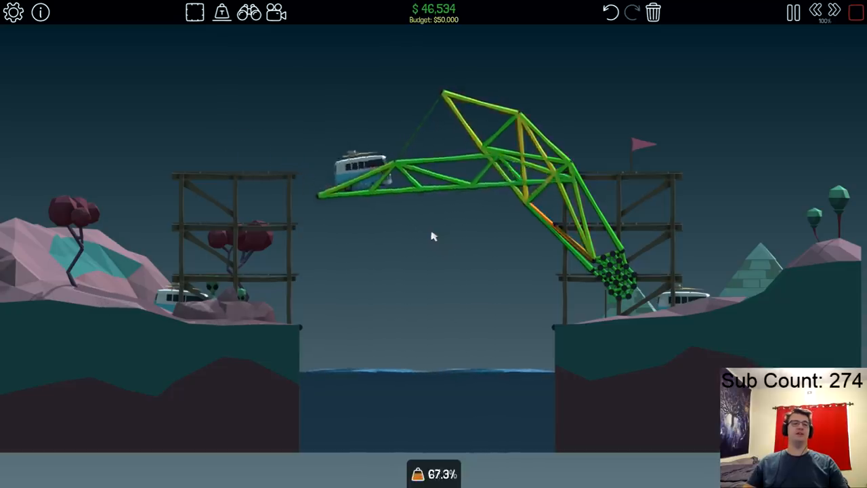
pyautogui.click(793, 12)
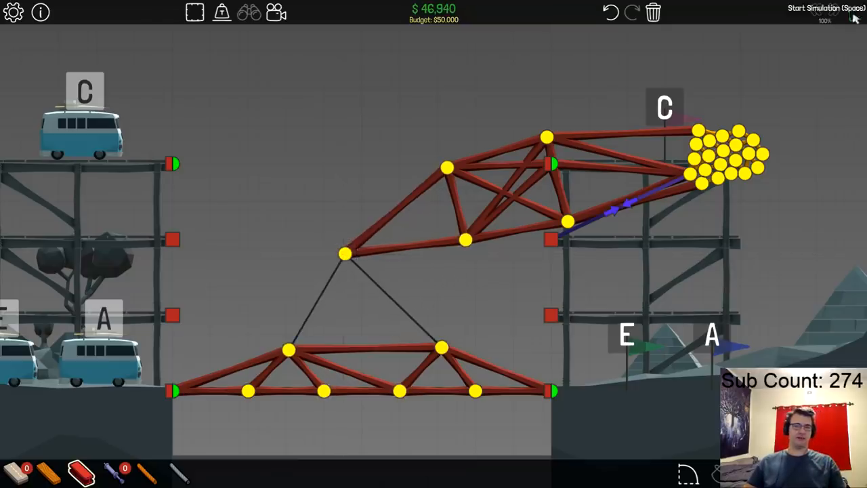
pyautogui.click(820, 8)
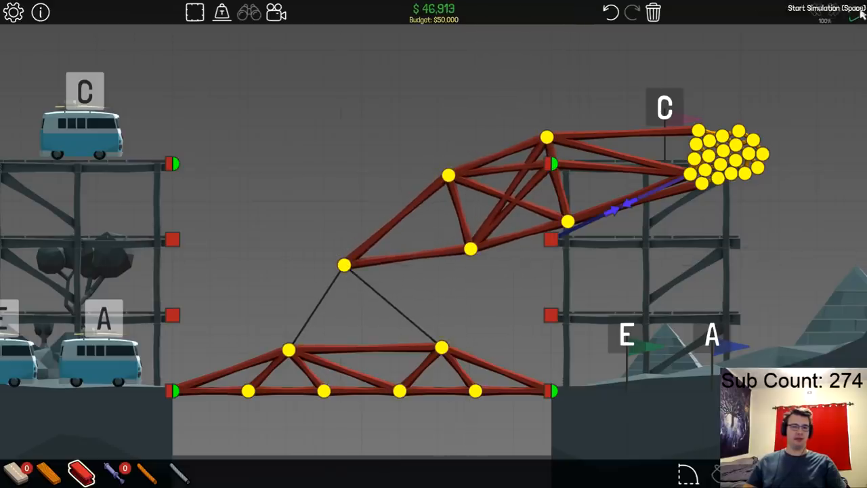
pyautogui.click(820, 11)
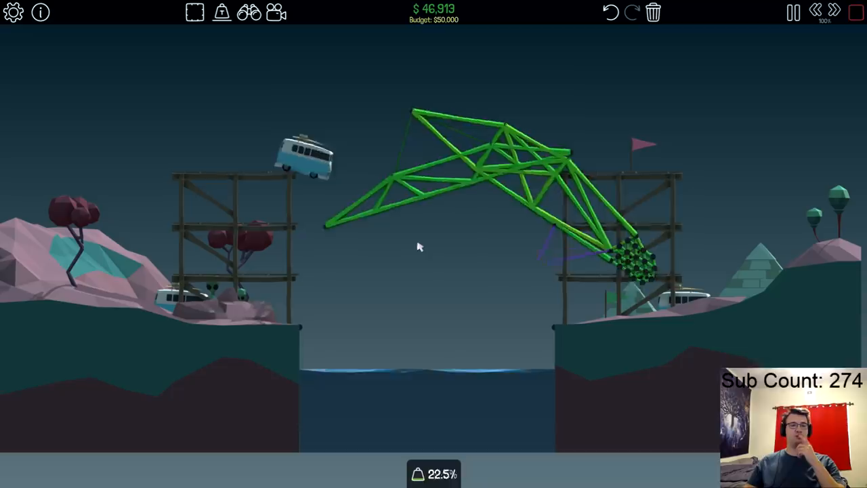
# Stop the failed run and shift the crane's lower cable joint slightly right.
pyautogui.click(792, 12)
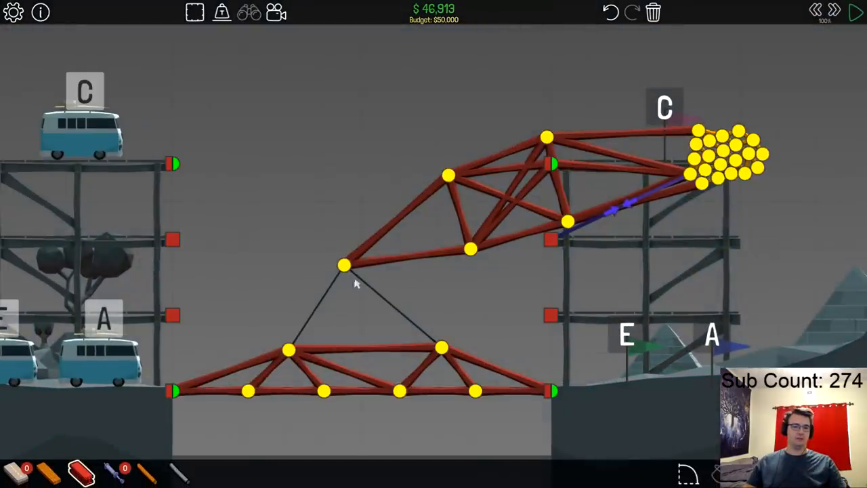
pyautogui.click(341, 264)
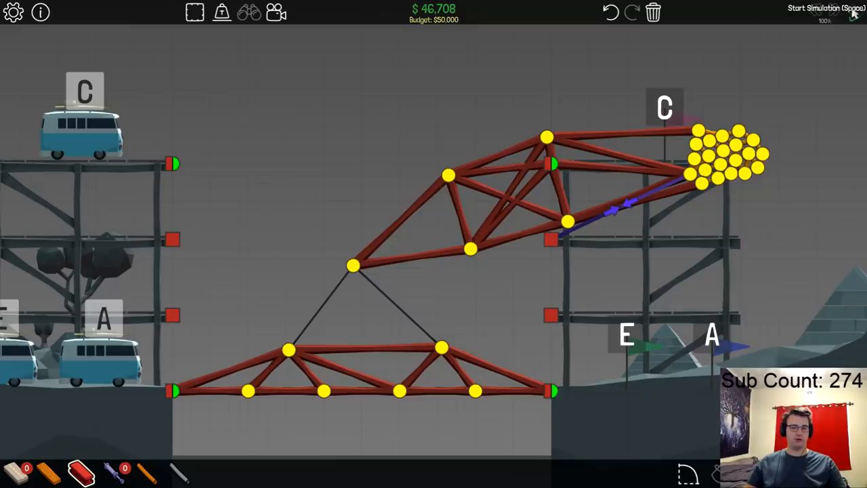
pyautogui.click(824, 11)
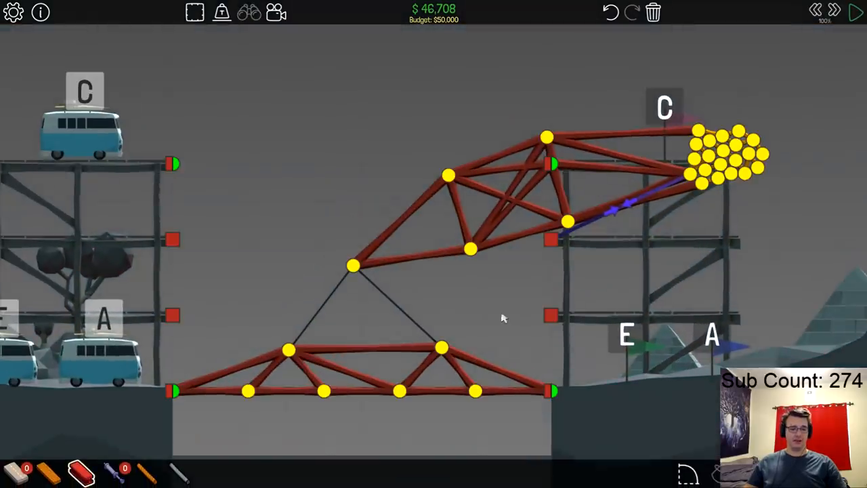
pyautogui.click(352, 266)
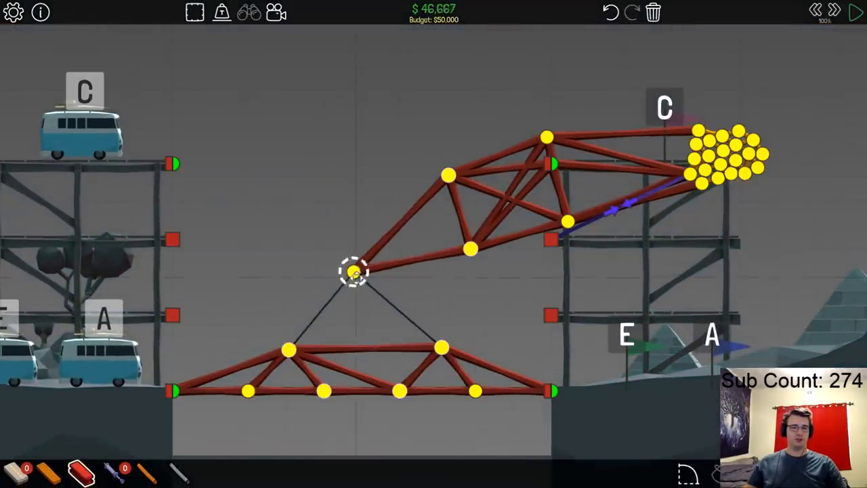
# Run the simulation to Level Complete at $46,614, then choose Try Again to resume editing.
pyautogui.click(856, 12)
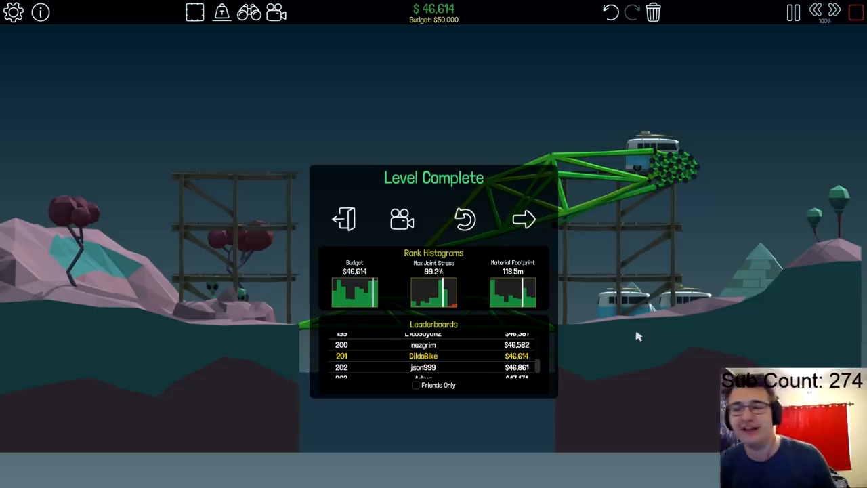
pyautogui.moveTo(504, 311)
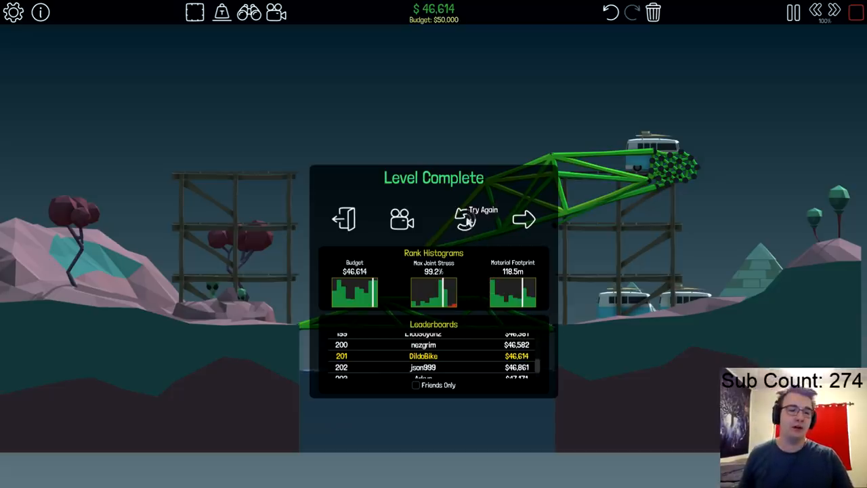
pyautogui.click(468, 218)
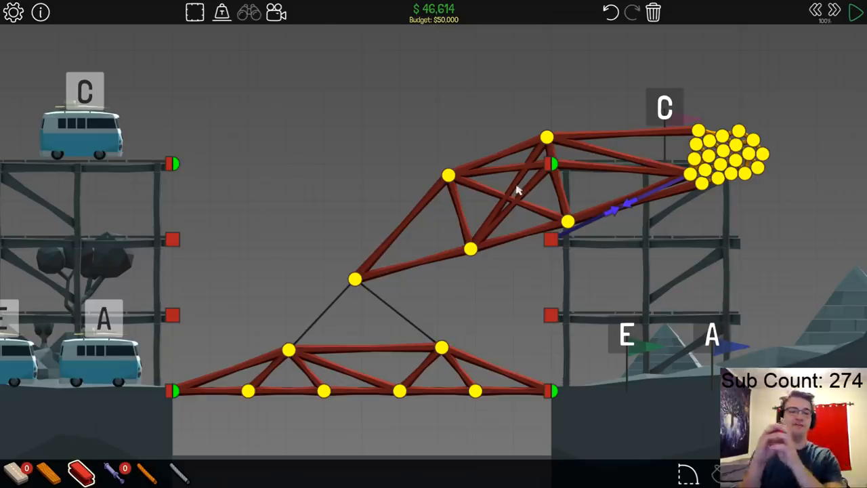
pyautogui.moveTo(454, 342)
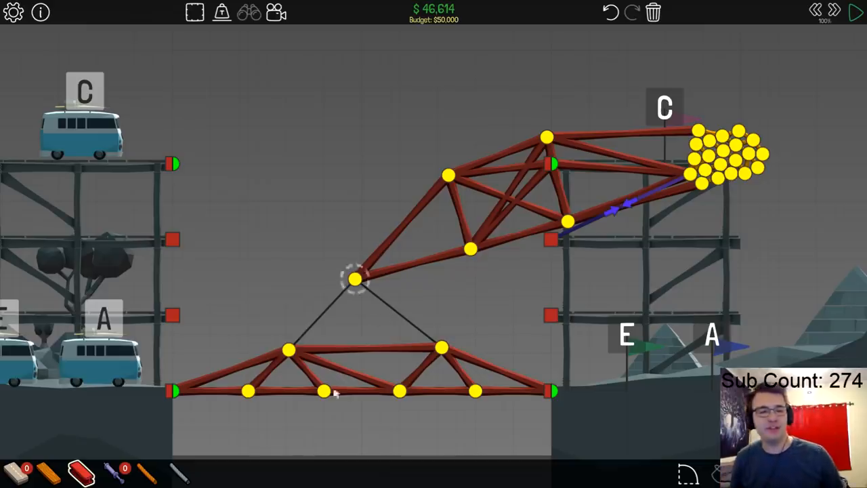
pyautogui.moveTo(501, 120)
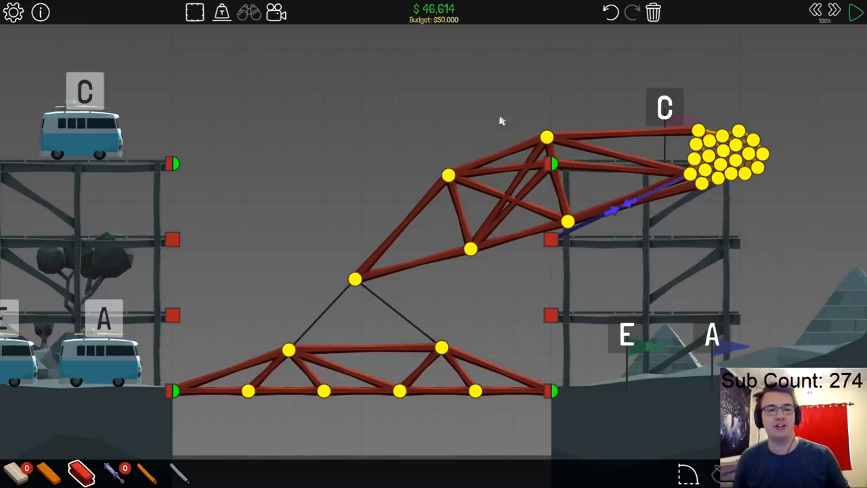
pyautogui.moveTo(509, 259)
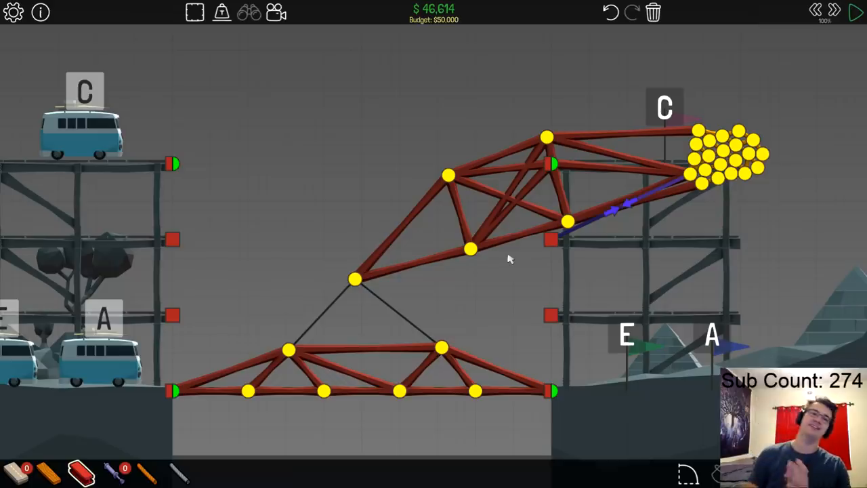
pyautogui.moveTo(222, 12)
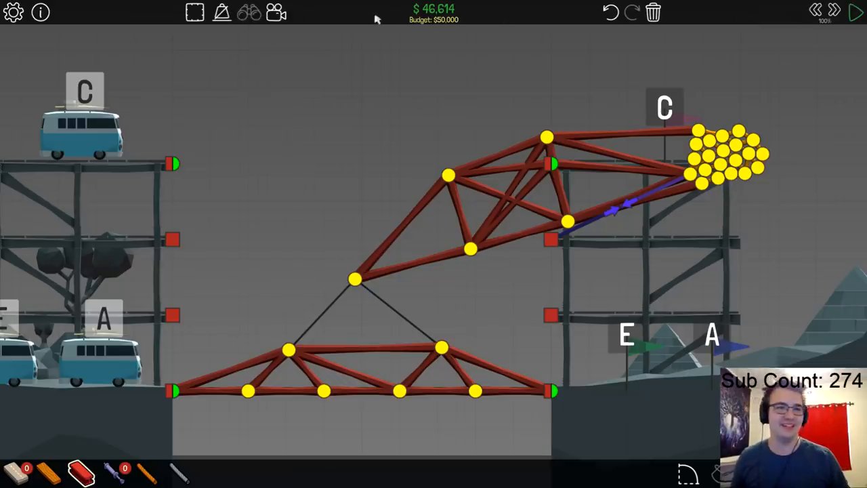
# Start a fresh simulation of the completed crane design.
pyautogui.click(856, 12)
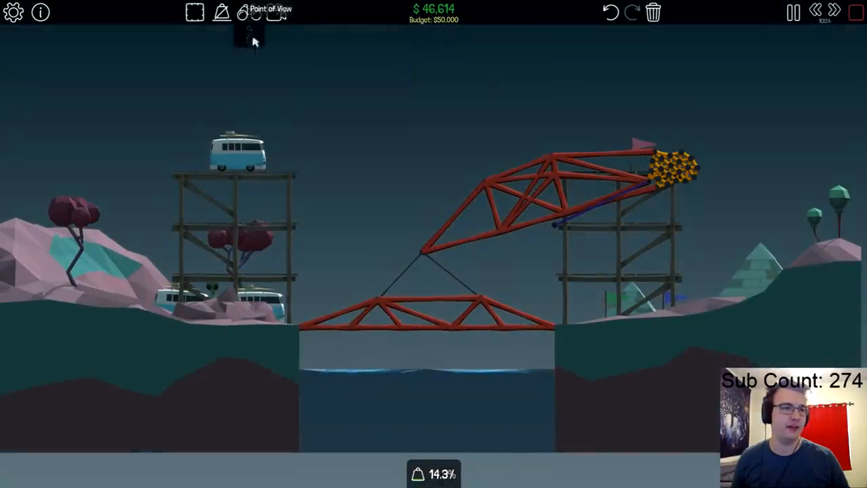